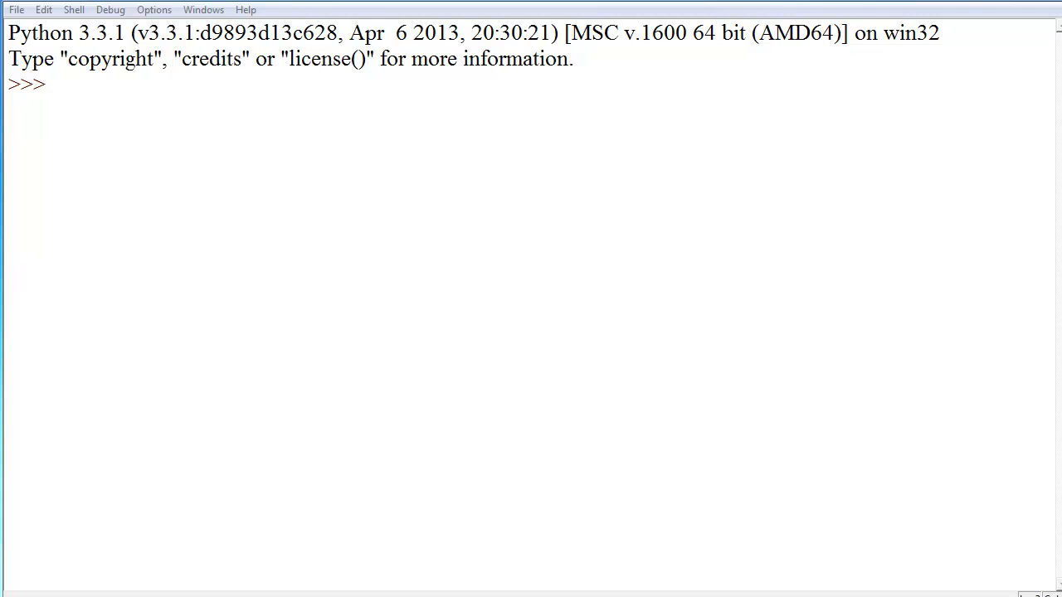
# Step: Run dir({}) to list dictionary attributes and methods like clear, get, keys and values
pyautogui.write('dir')
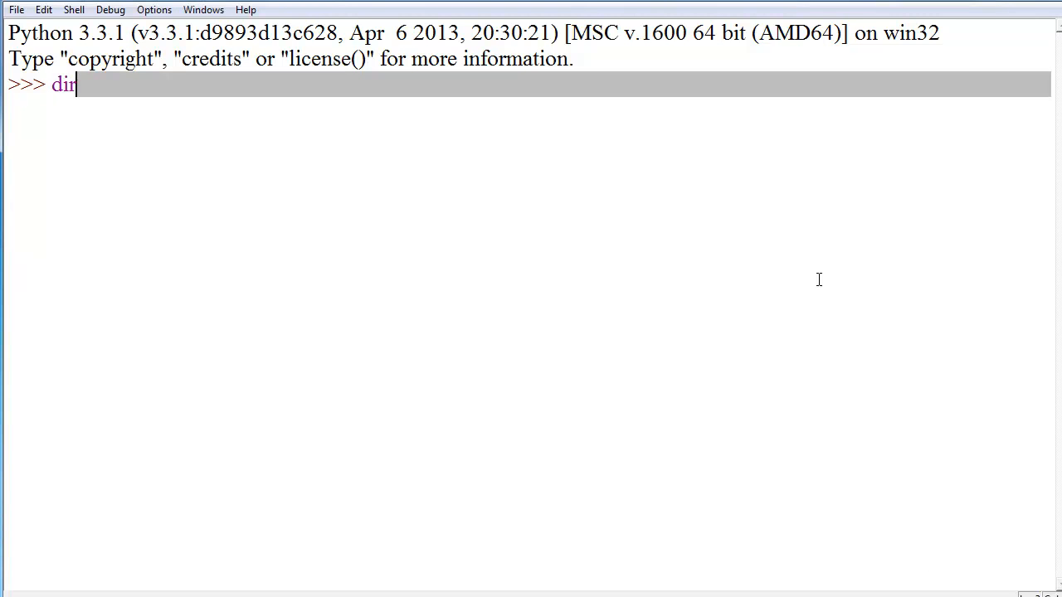
pyautogui.write('({')
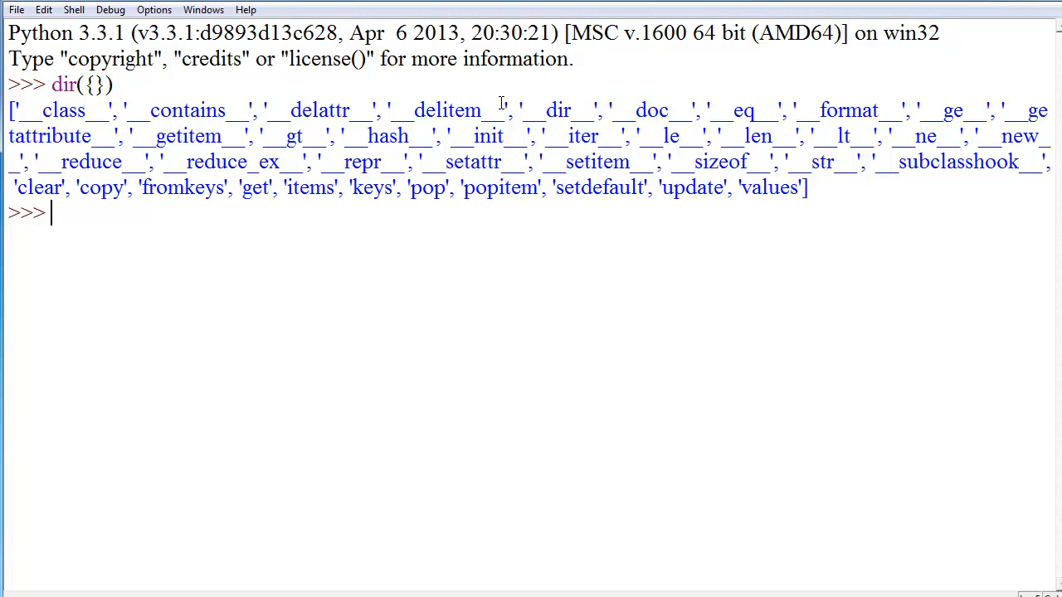
# Step: Begin the di dictionary with 'food': 'steak' and the 'soda' key
pyautogui.write('di =')
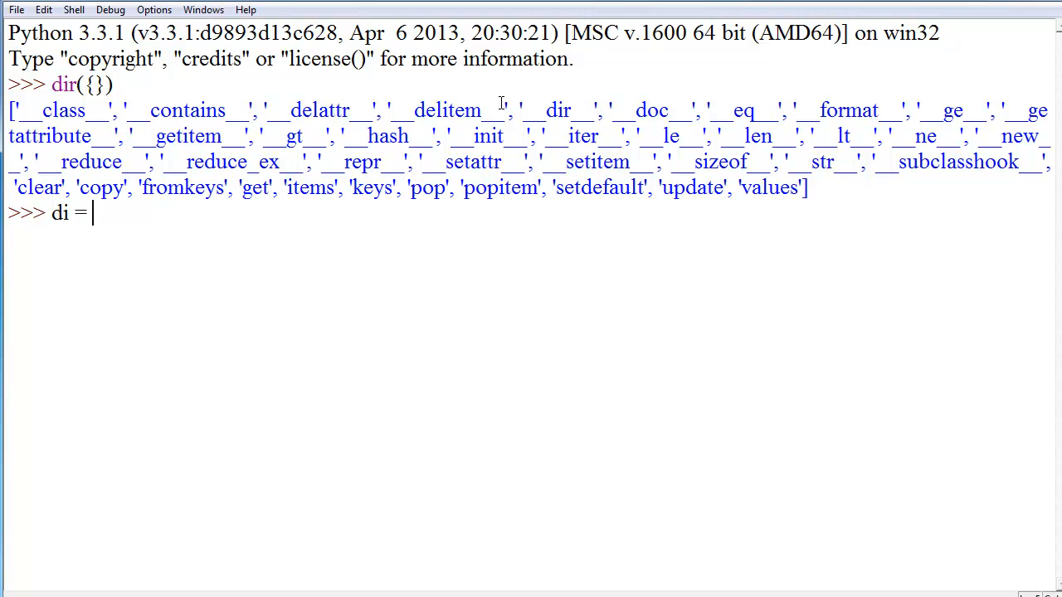
pyautogui.write("{'food")
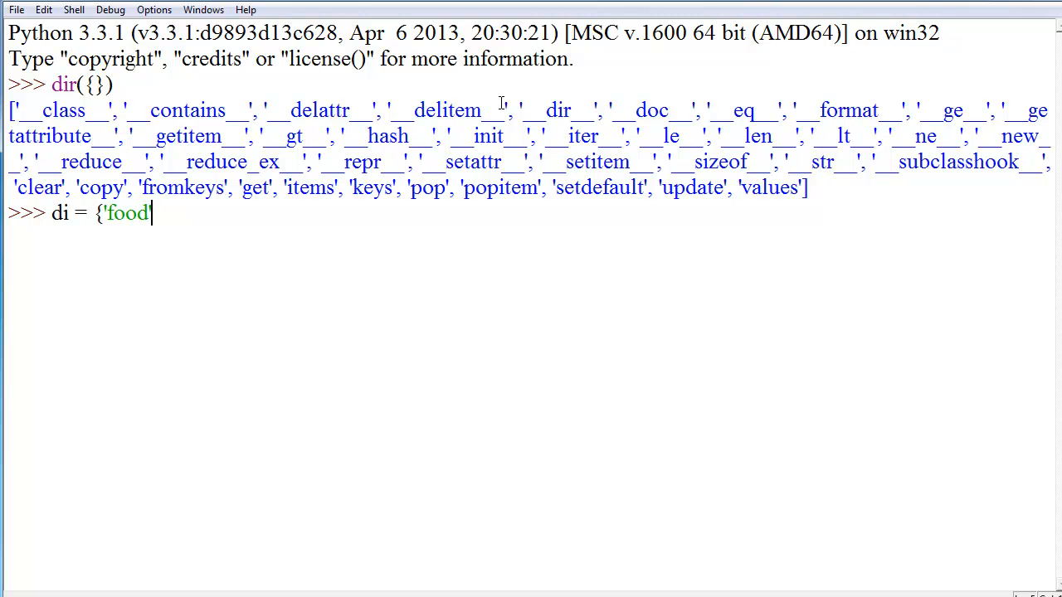
pyautogui.write("' :")
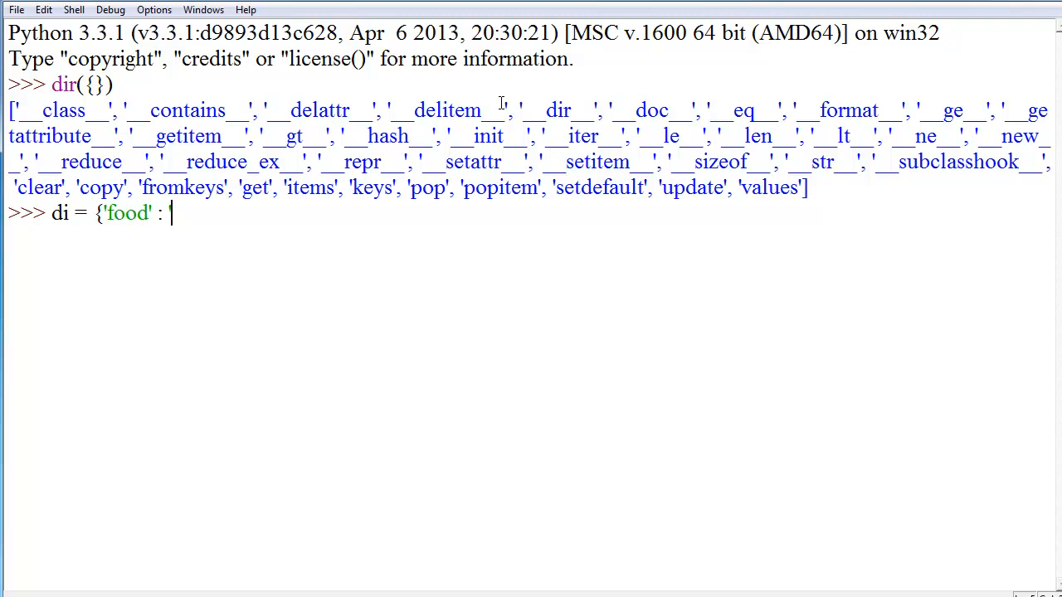
pyautogui.write("'steak")
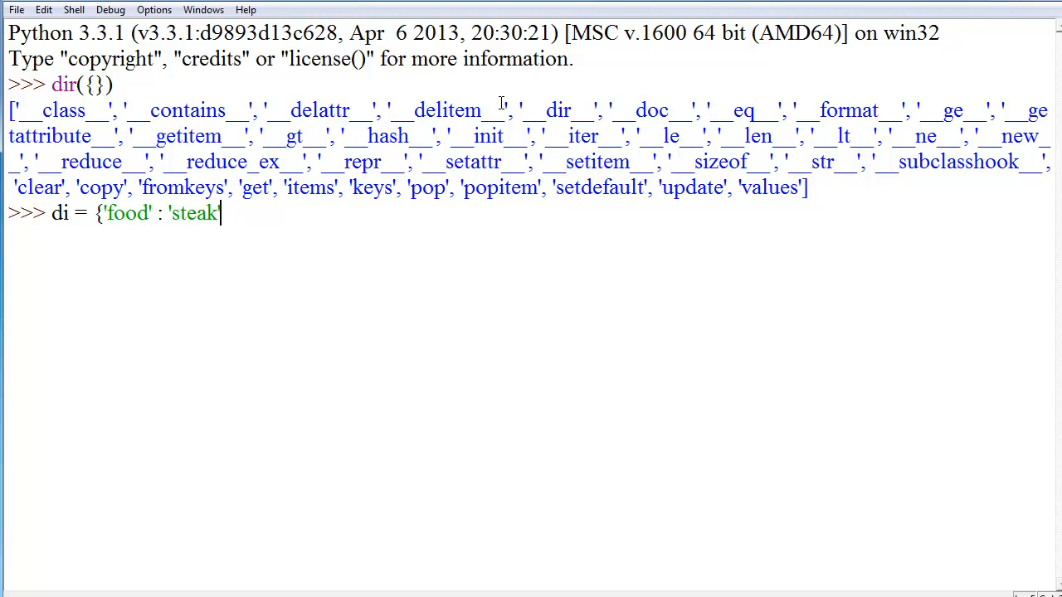
pyautogui.write("', '")
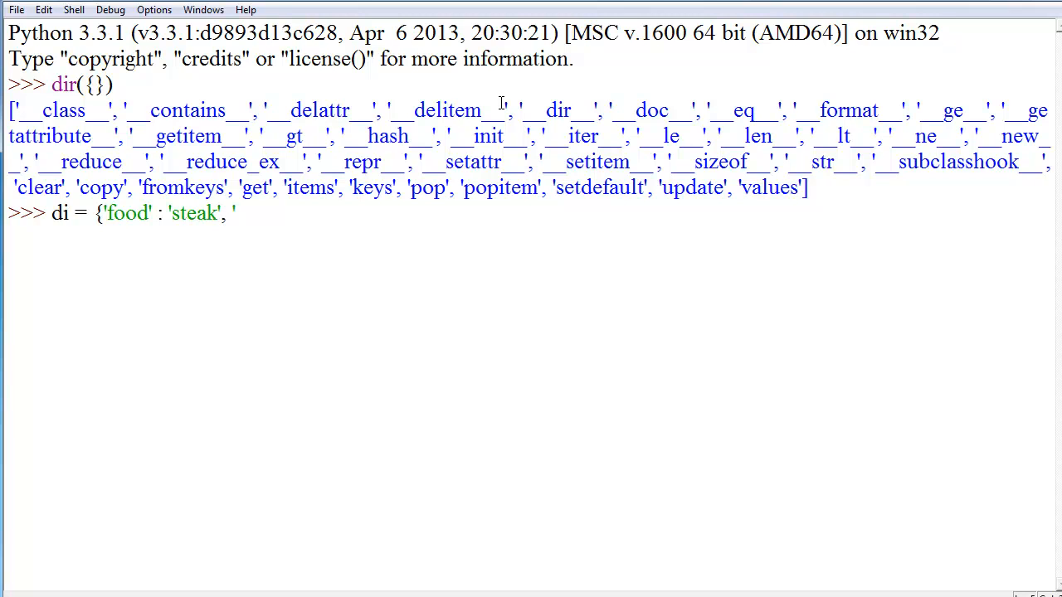
pyautogui.write('s')
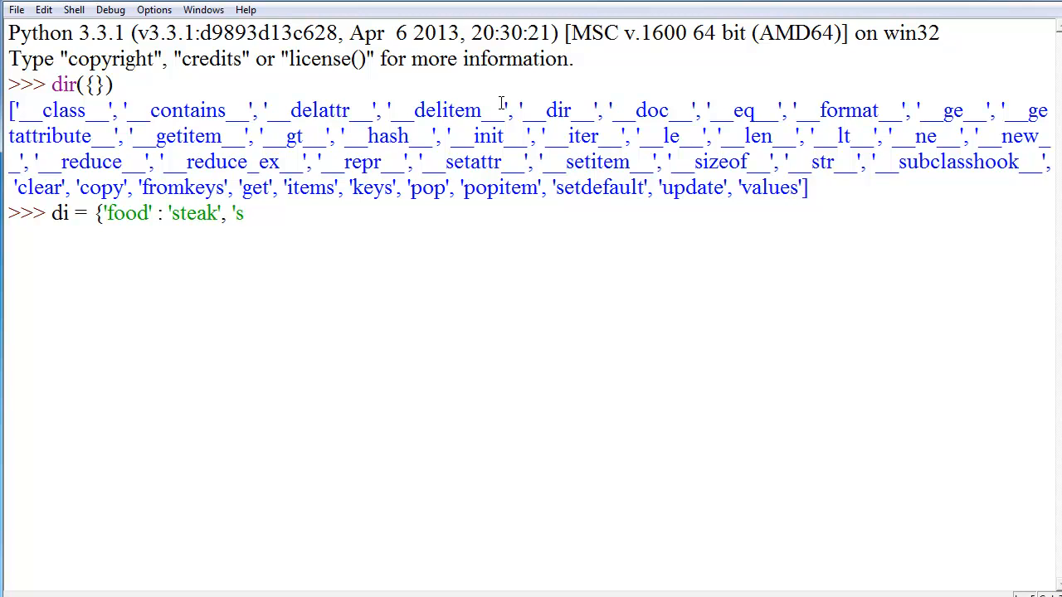
pyautogui.write("oda'")
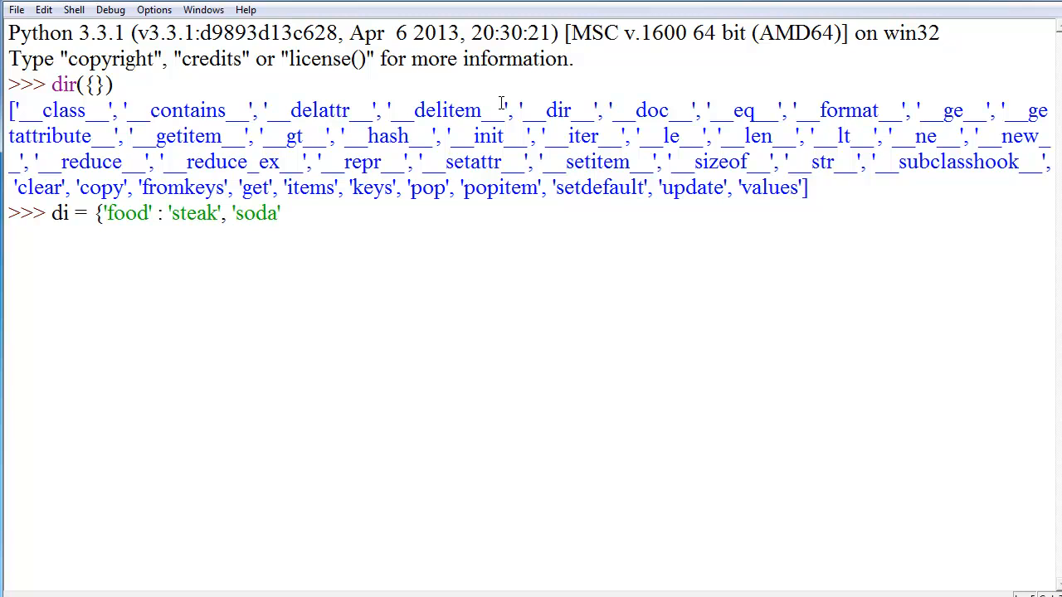
pyautogui.write(': ;')
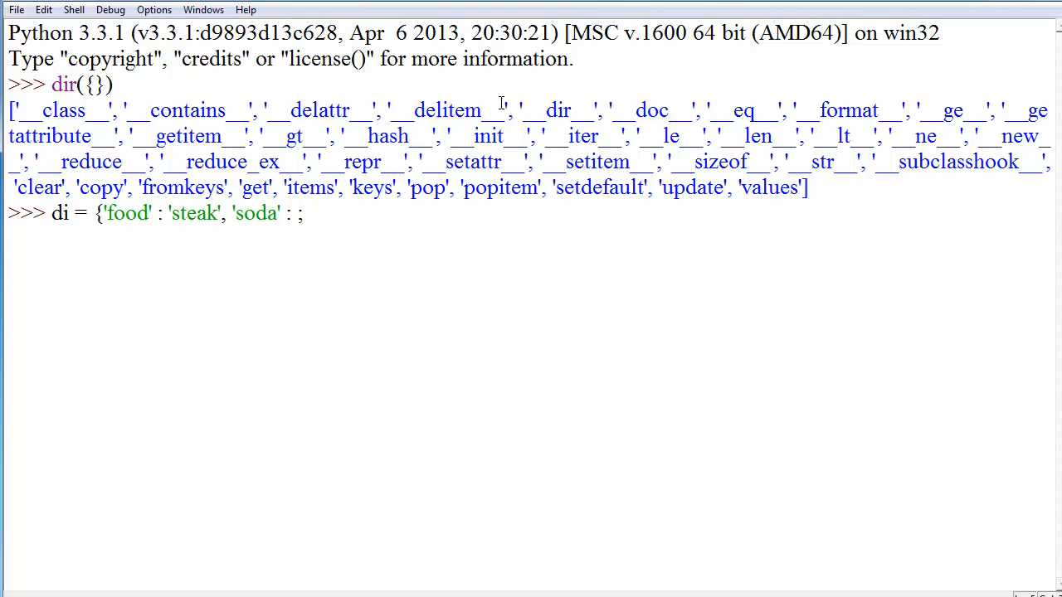
pyautogui.press('Backspace')
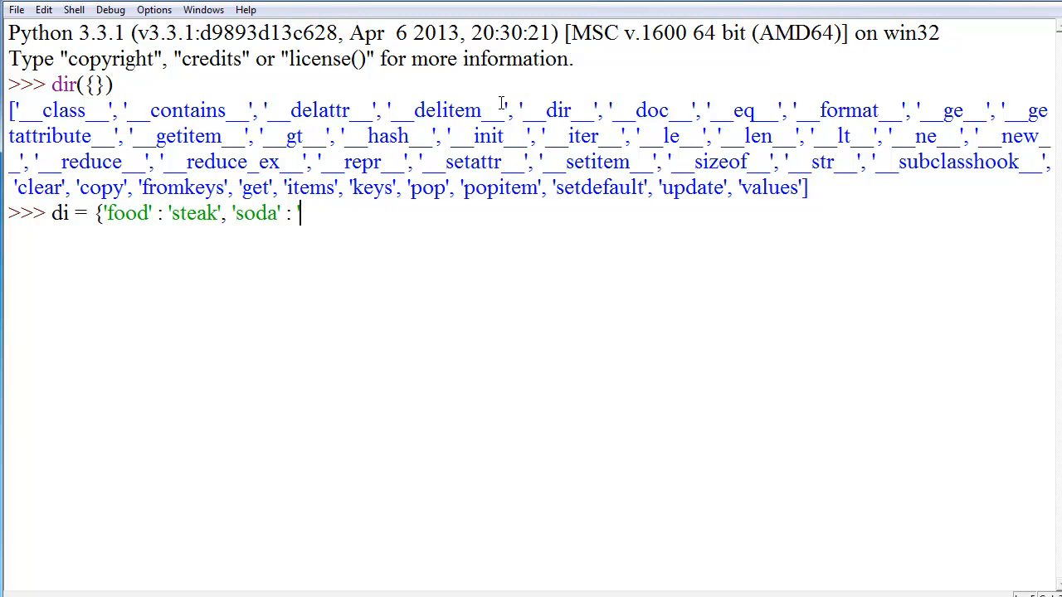
# Step: Finish di with 'soda': 'pepsi' and 'phone': 'droid'
pyautogui.write("'pepsi")
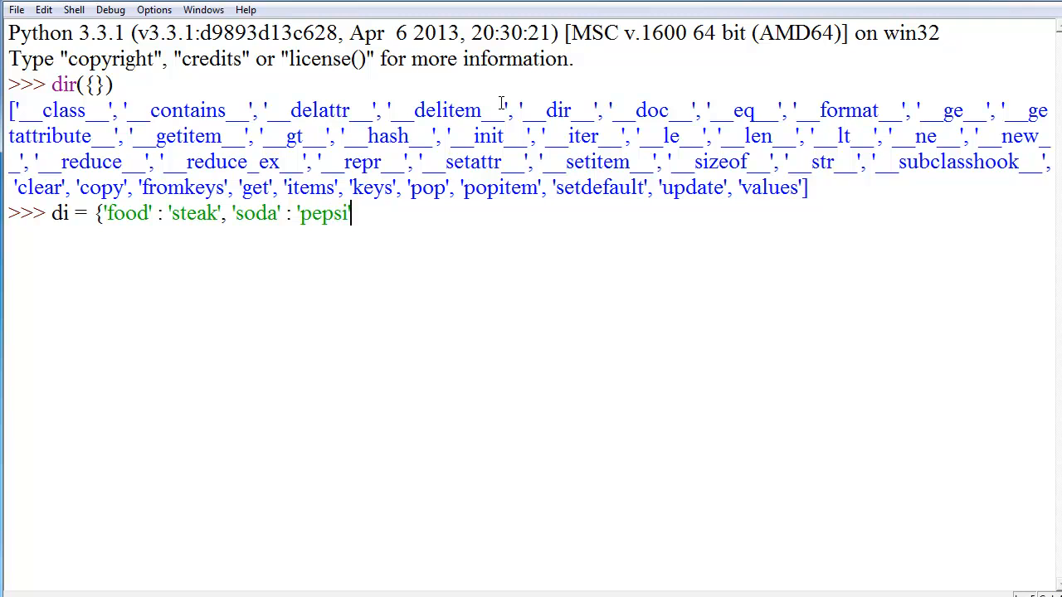
pyautogui.write("',")
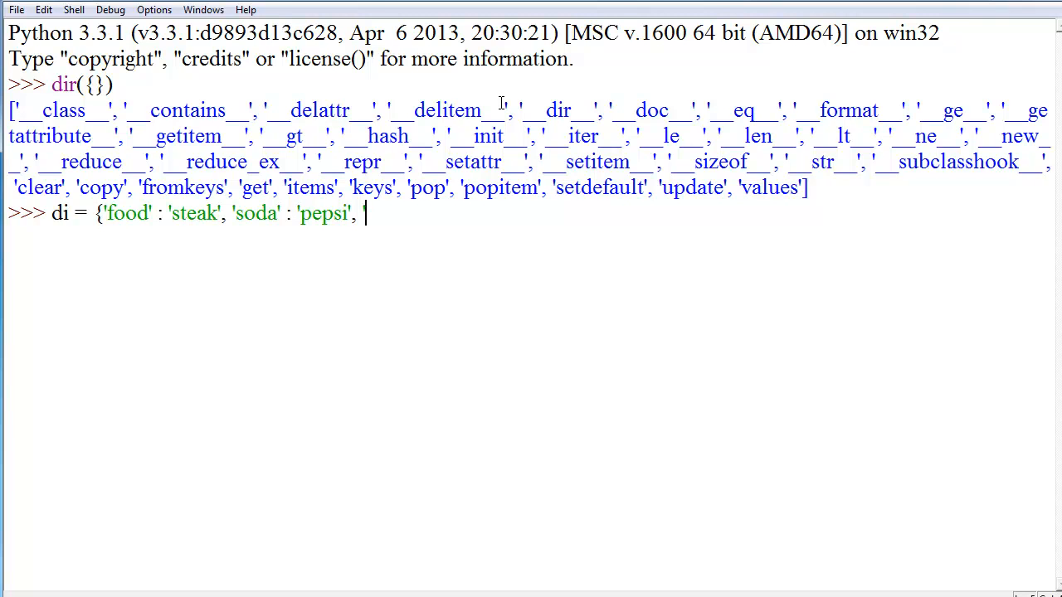
pyautogui.write("'phone'")
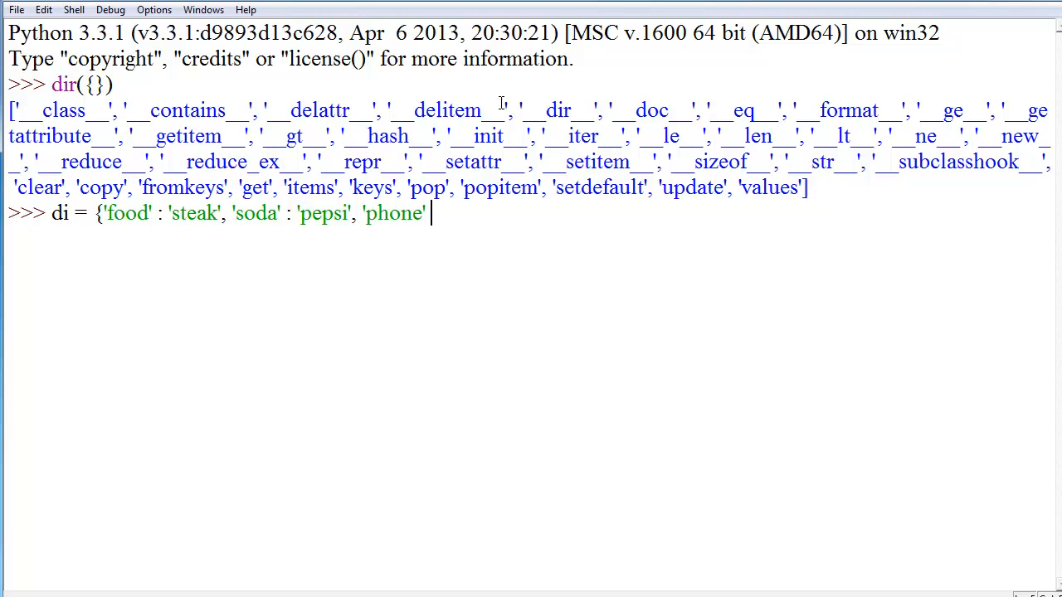
pyautogui.write(": 'droid'}")
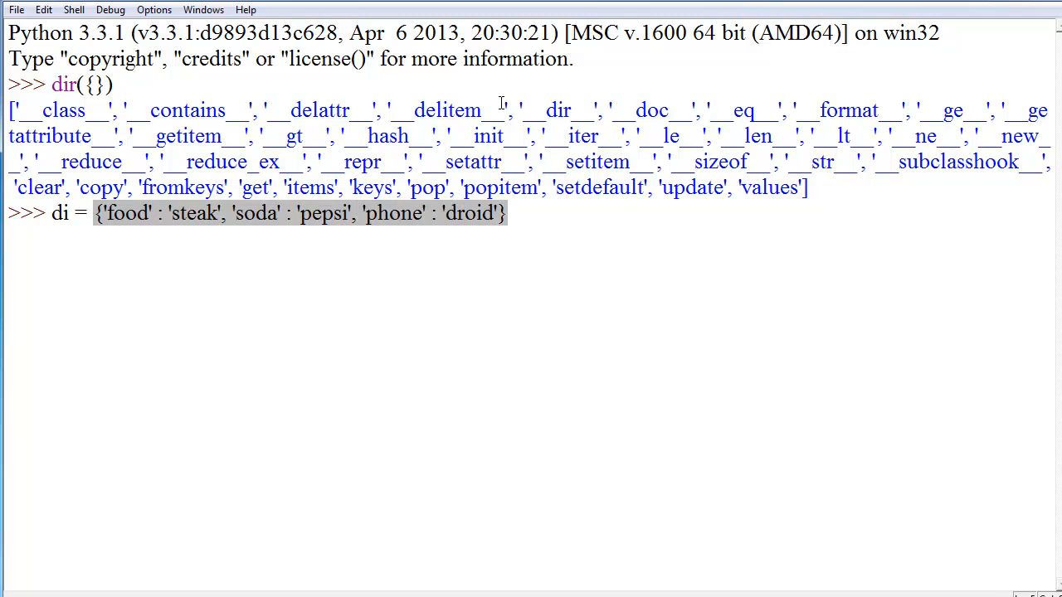
# Step: Run di.keys() and highlight the keys, such as 'food', in the definition
pyautogui.write('di.')
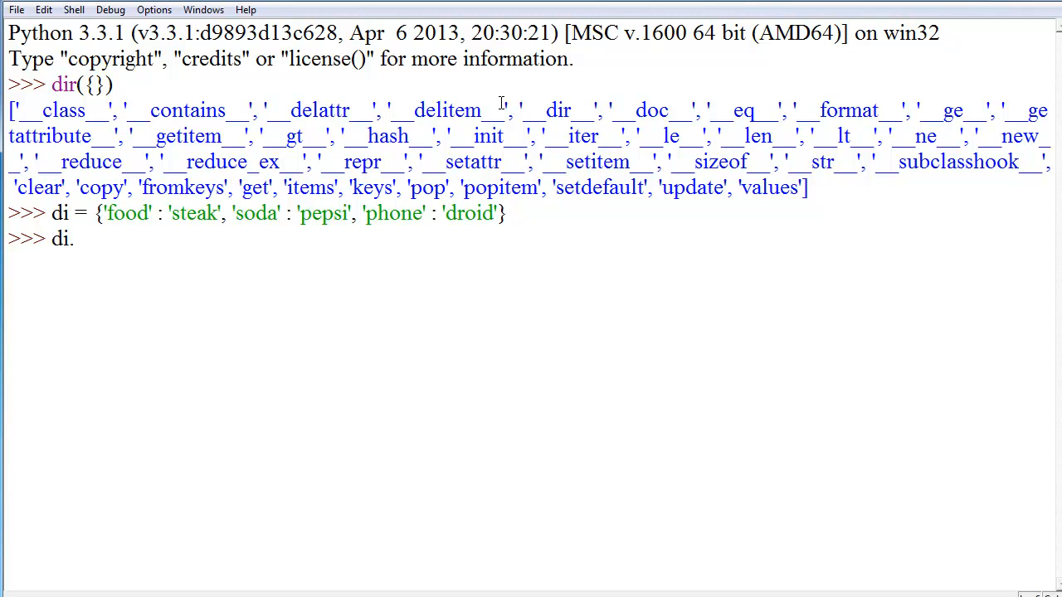
pyautogui.write('keys()')
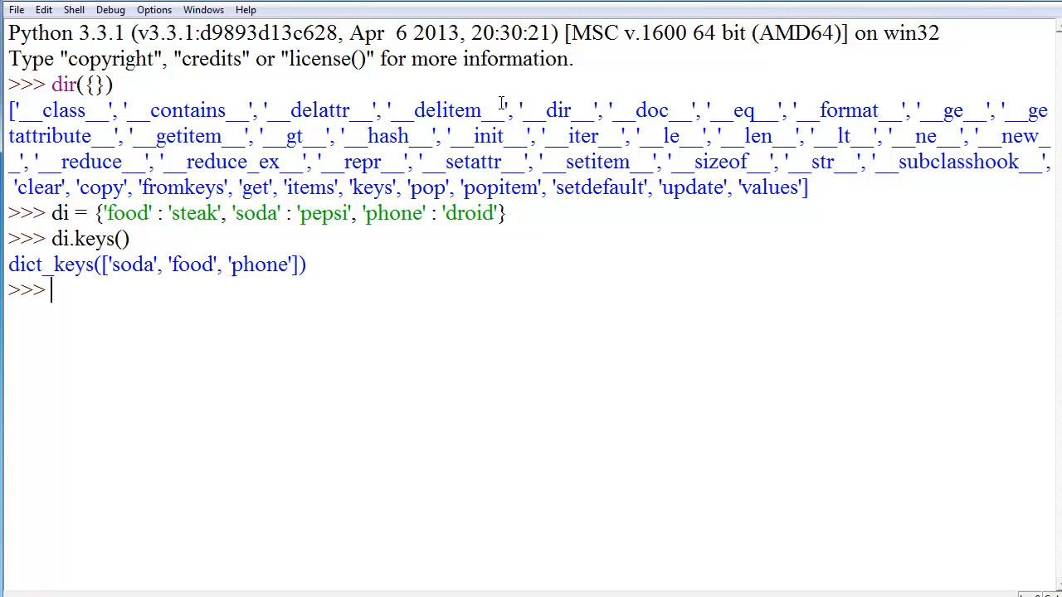
pyautogui.moveTo(110, 285)
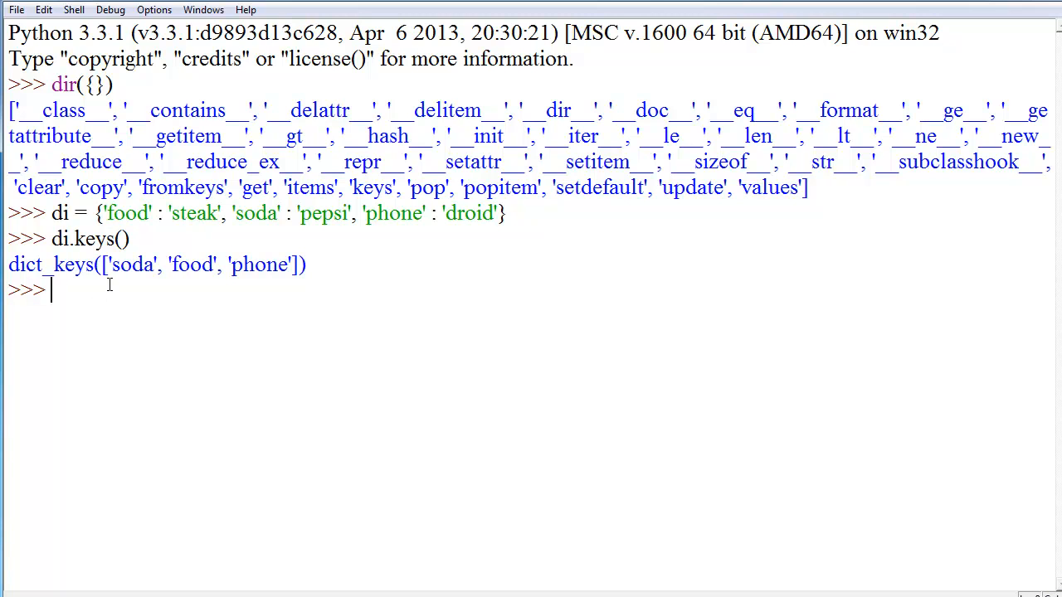
pyautogui.moveTo(108, 264); pyautogui.dragTo(225, 264)
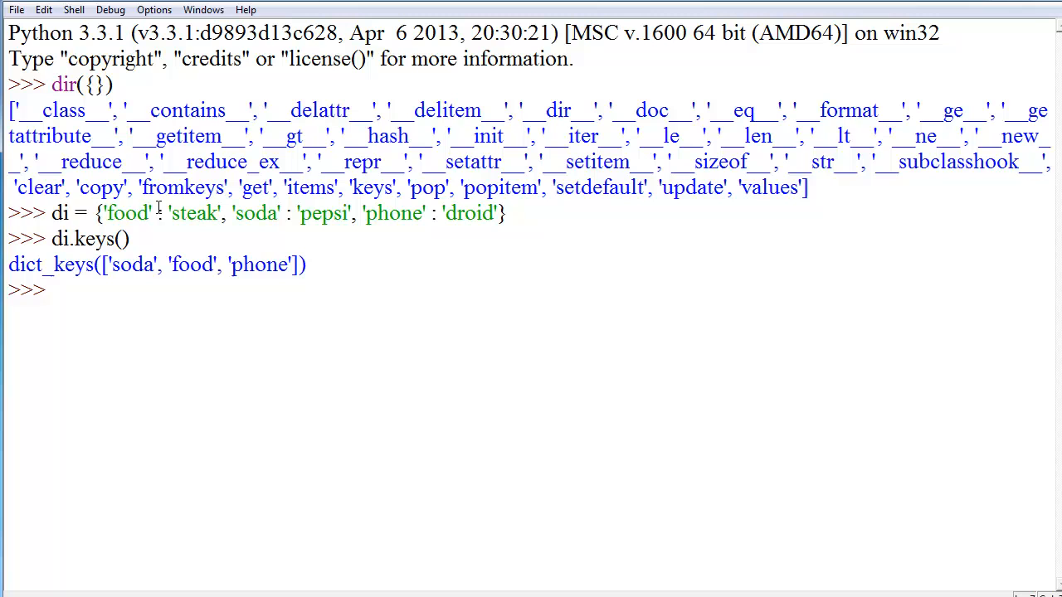
pyautogui.doubleClick(126, 213)
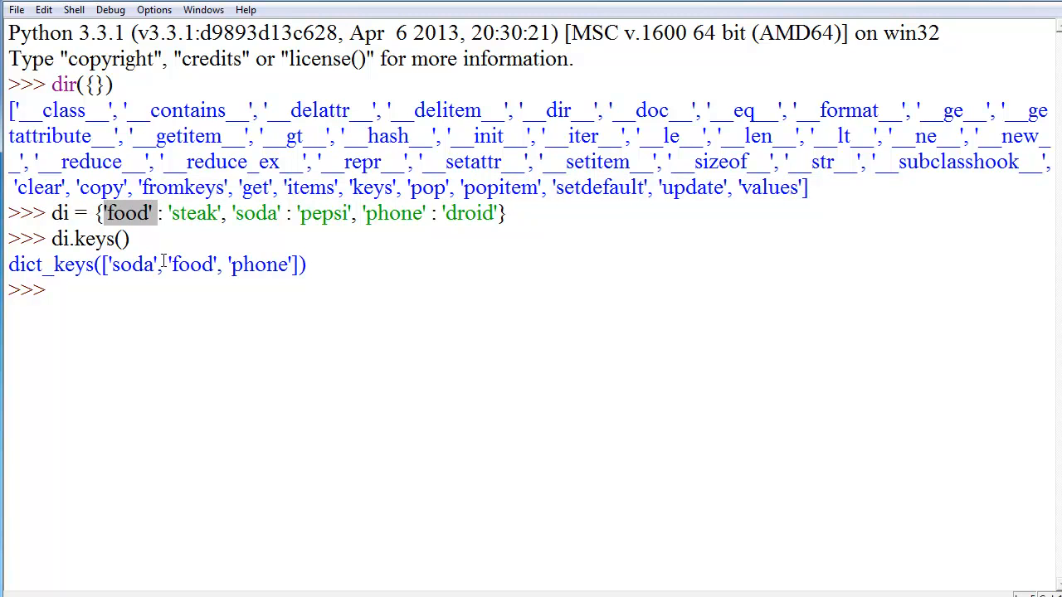
pyautogui.doubleClick(190, 264)
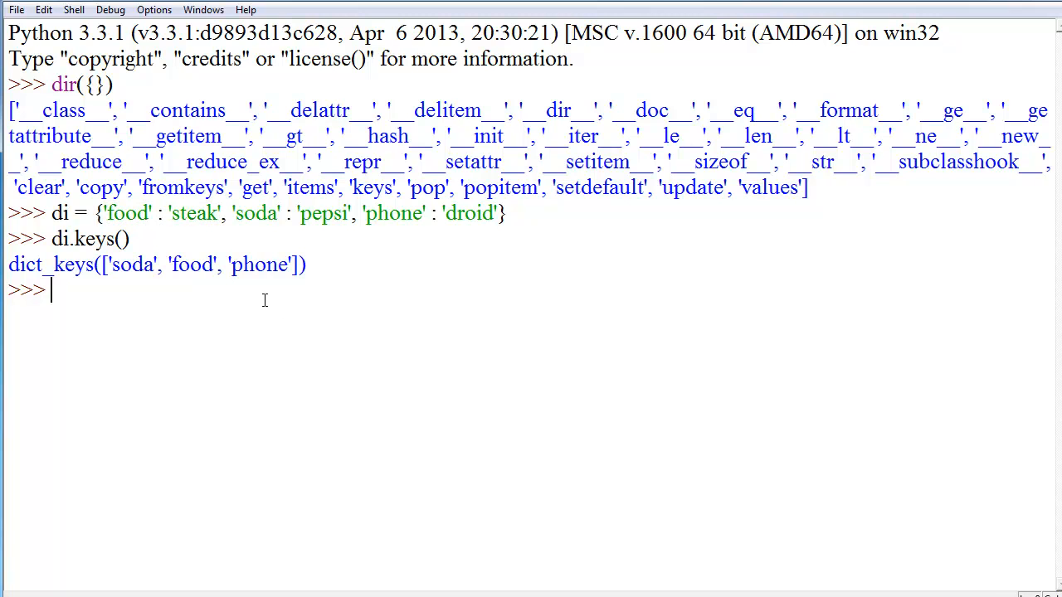
pyautogui.moveTo(309, 296)
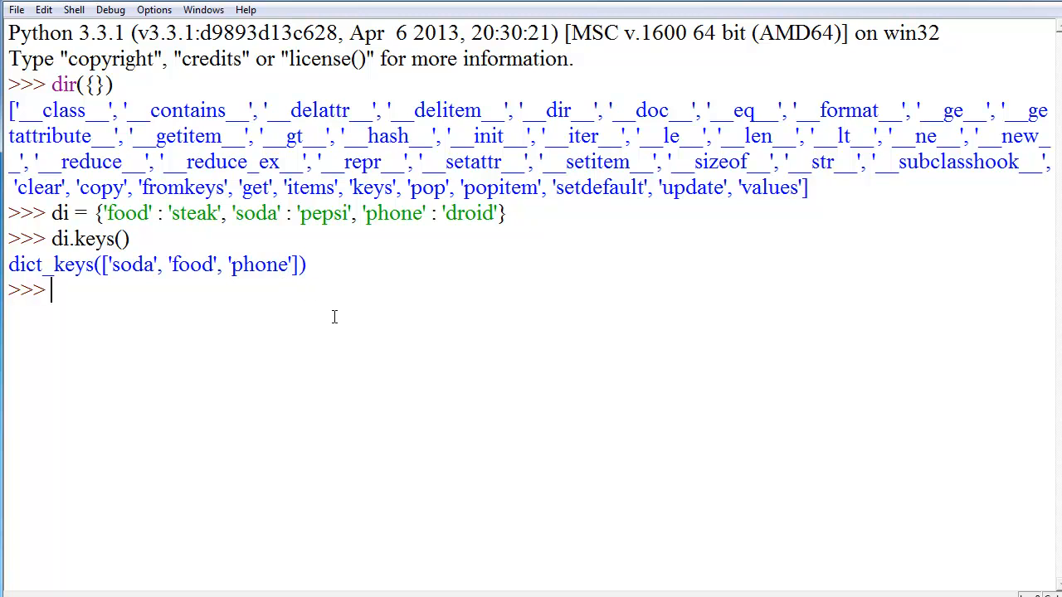
# Step: Run di.values() to return pepsi, steak and droid
pyautogui.write('di.')
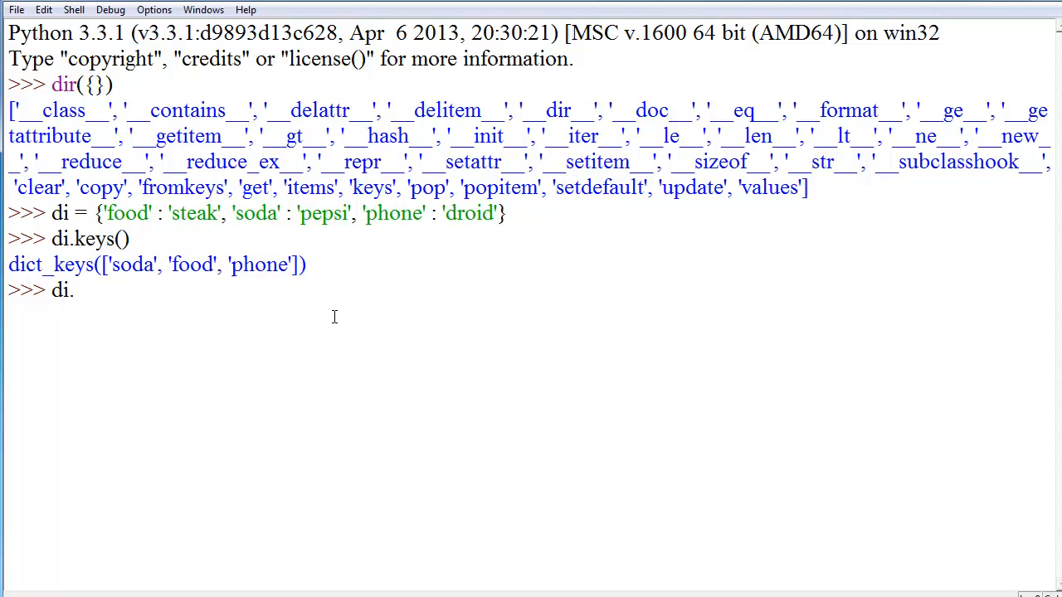
pyautogui.write('values()')
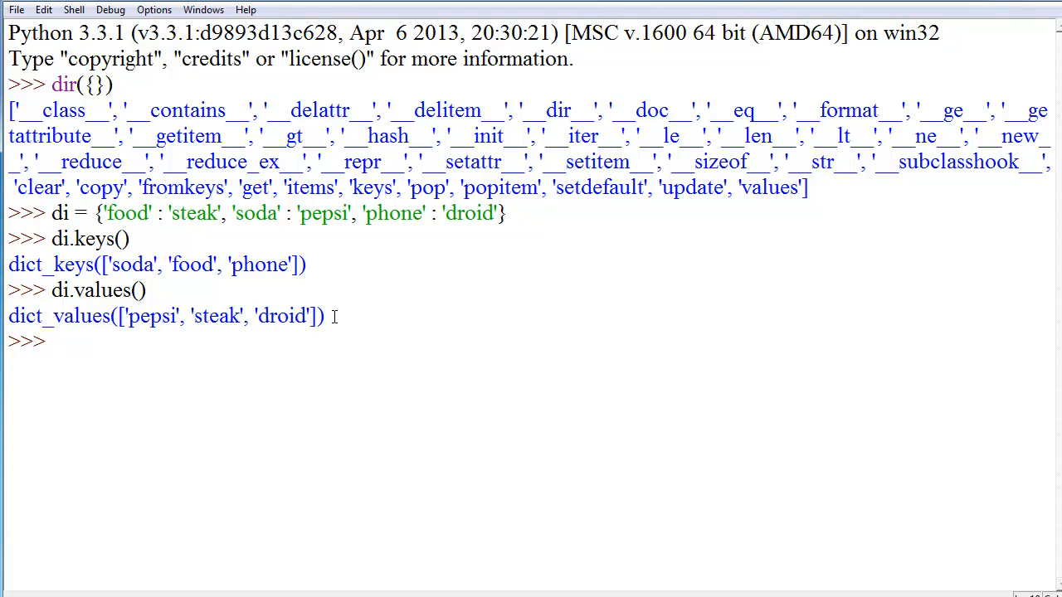
pyautogui.write('di.')
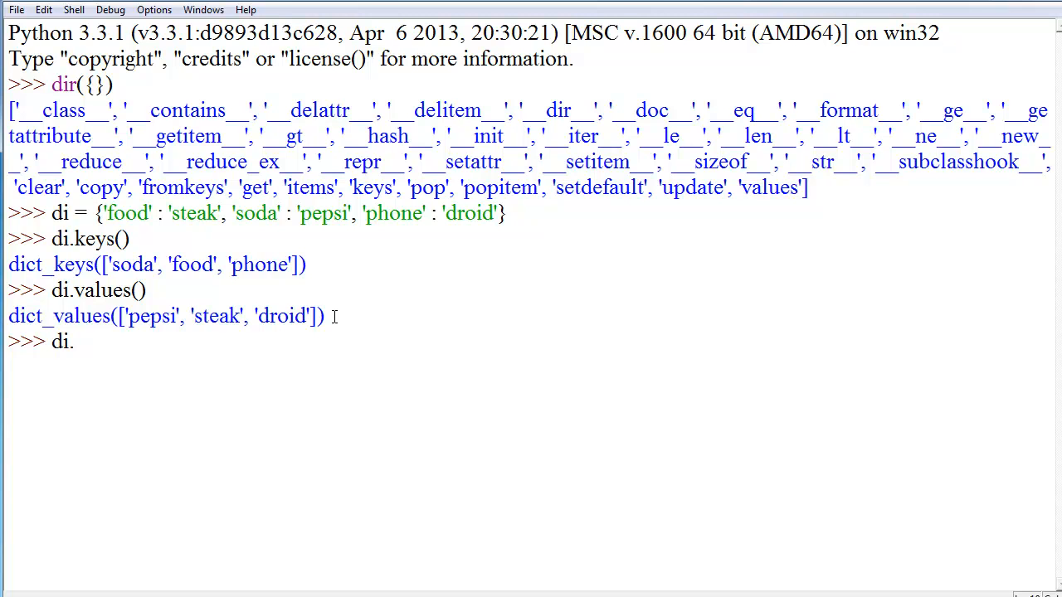
pyautogui.write('items()')
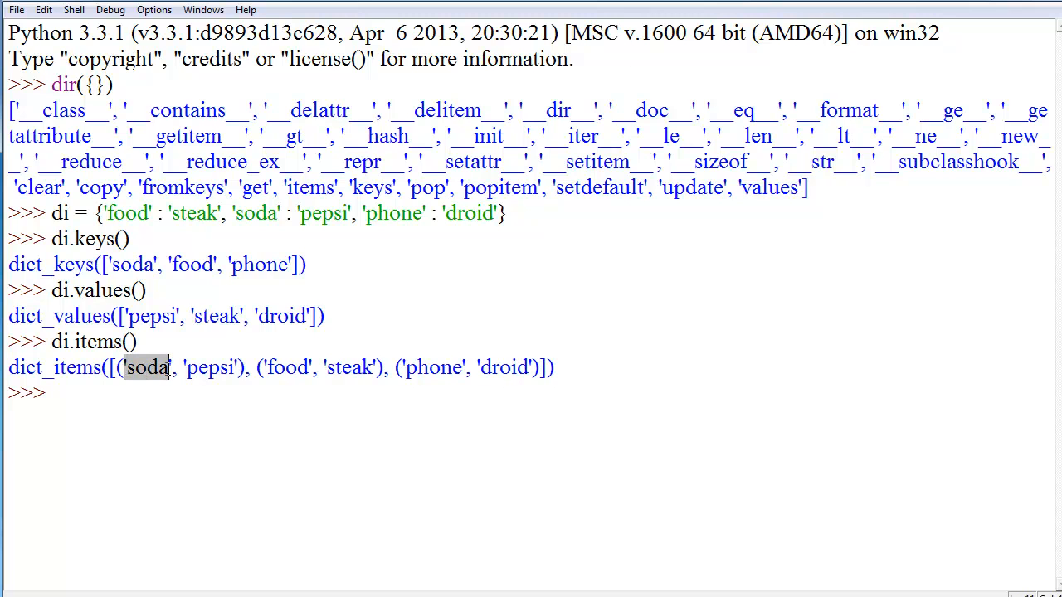
pyautogui.doubleClick(213, 367)
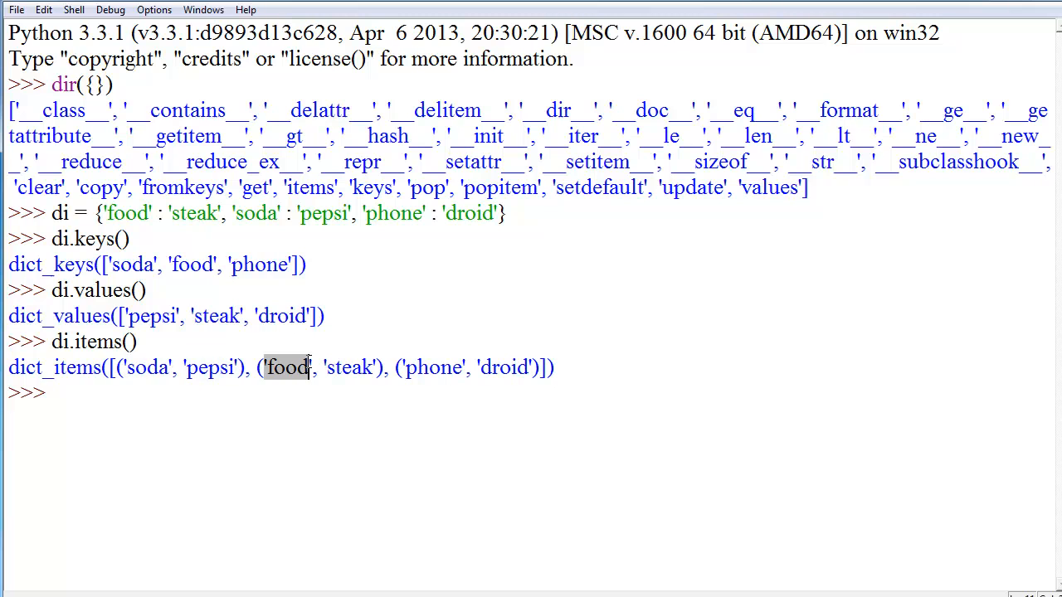
pyautogui.doubleClick(350, 368)
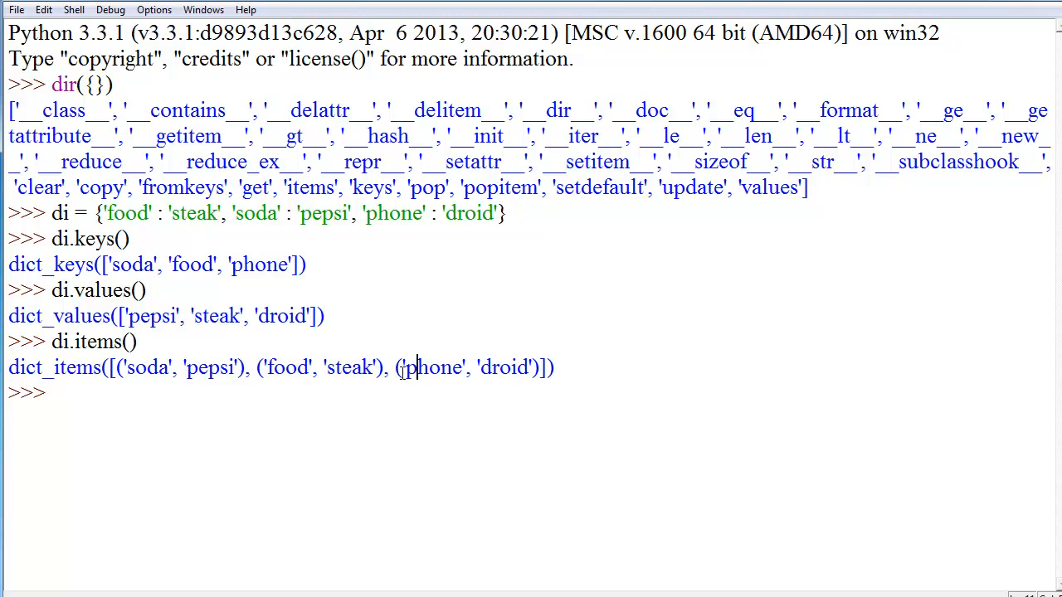
pyautogui.doubleClick(503, 367)
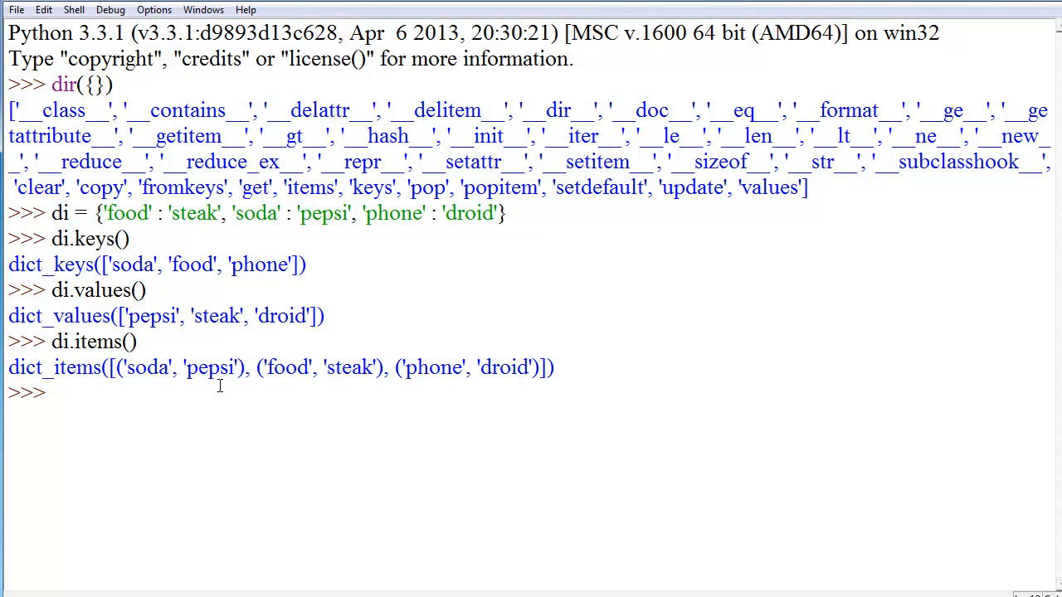
pyautogui.moveTo(116, 386)
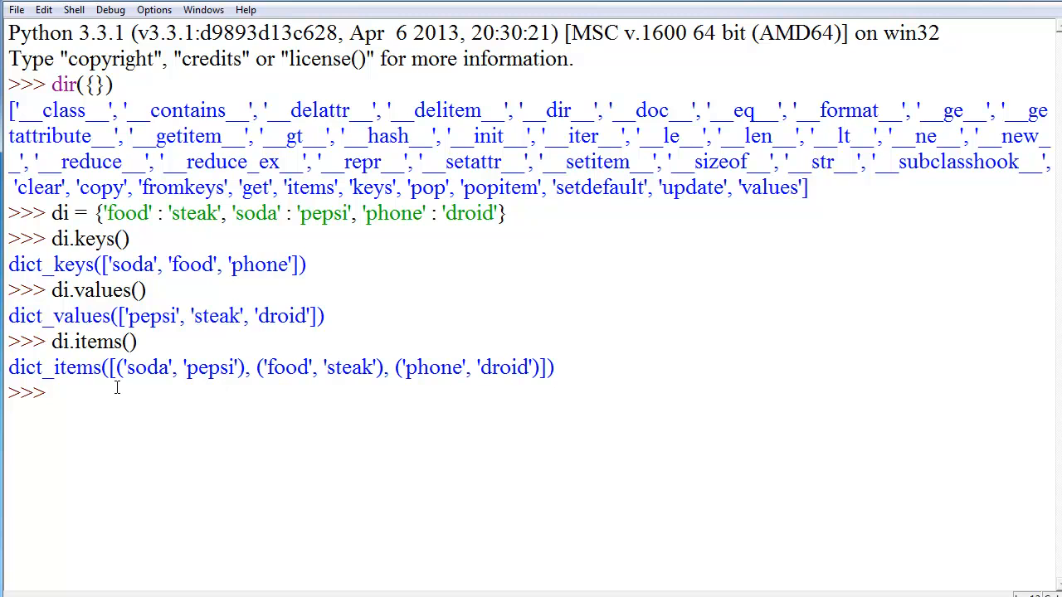
pyautogui.moveTo(711, 473)
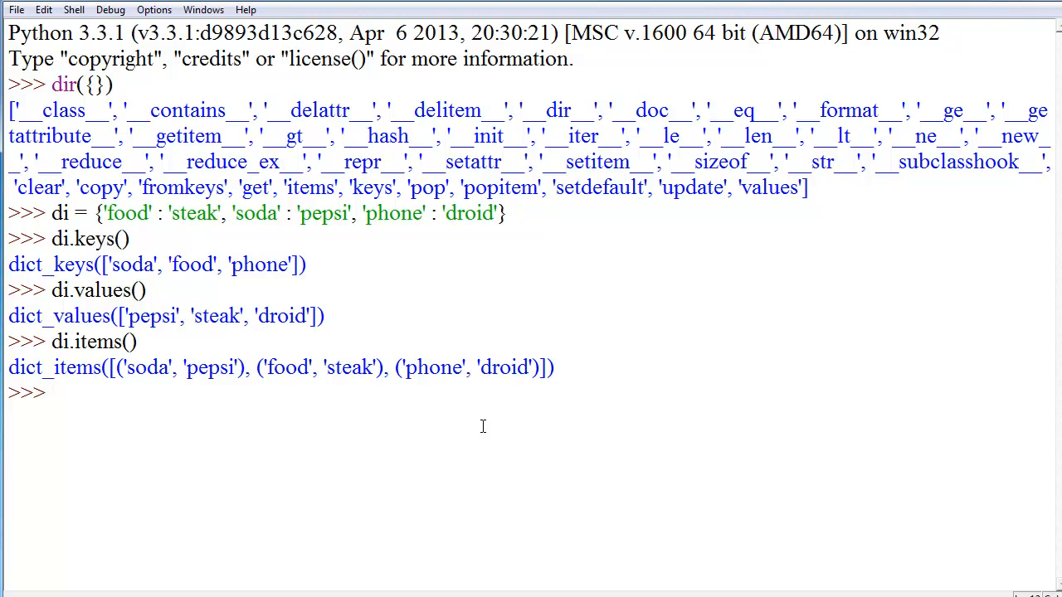
# Step: Store a = list(di.items()), display a, and index a[0][0] to get 'soda'
pyautogui.write('a =')
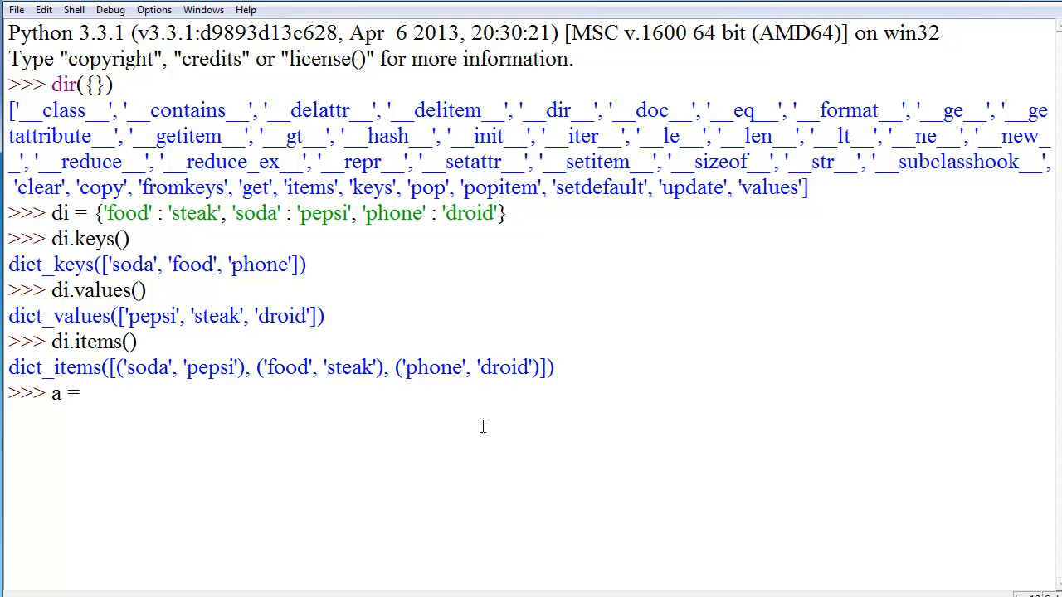
pyautogui.write('di.ite')
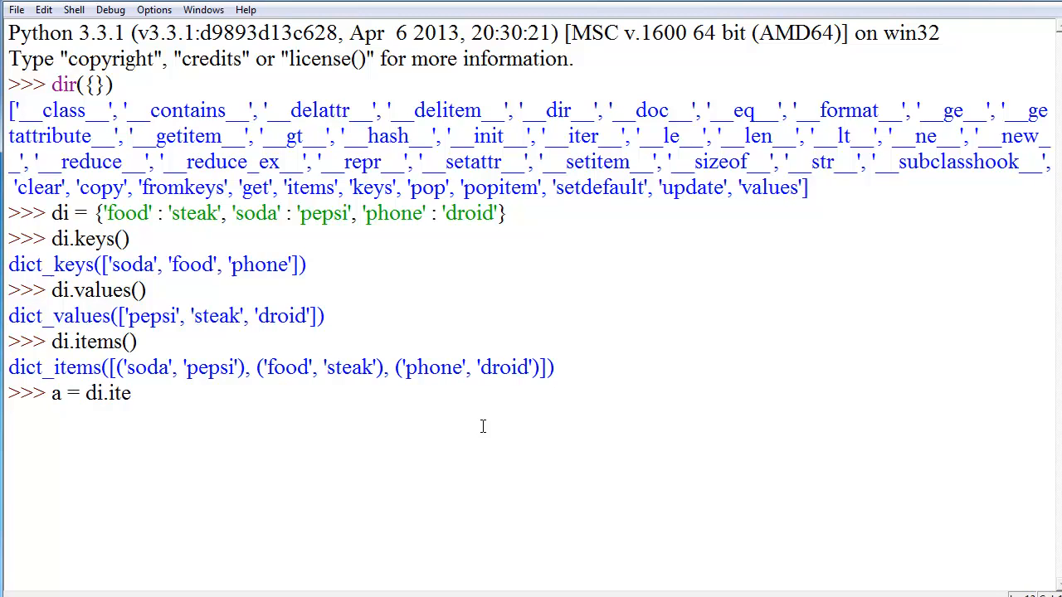
pyautogui.write('ms()')
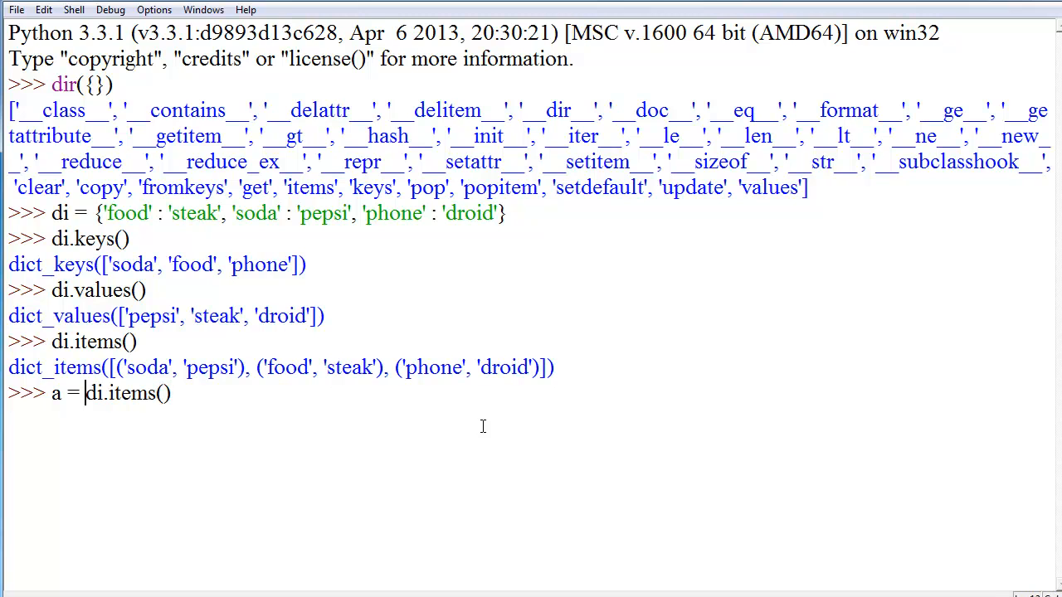
pyautogui.write('list(')
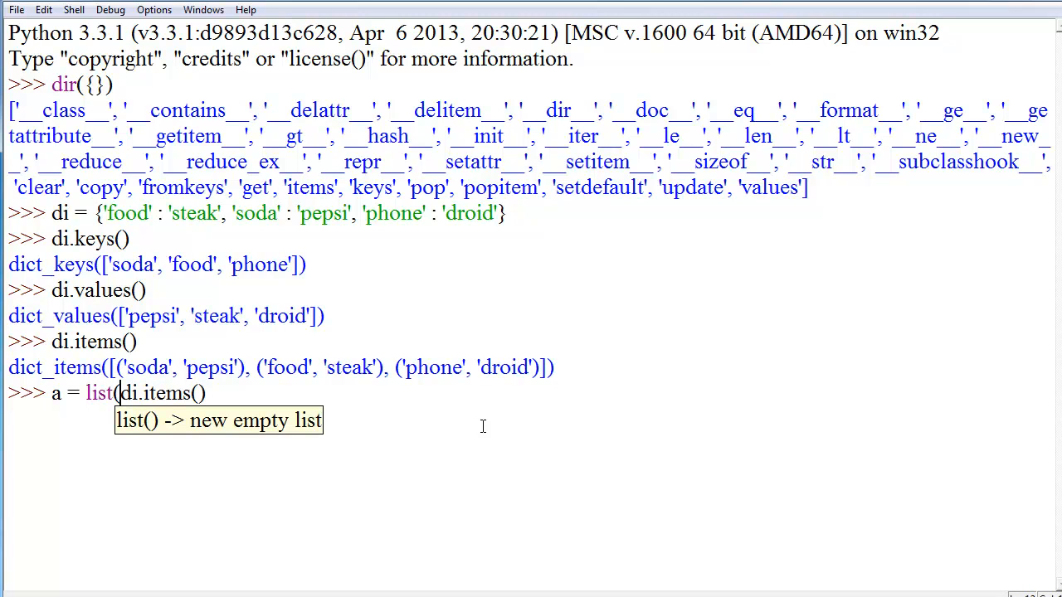
pyautogui.write(')')
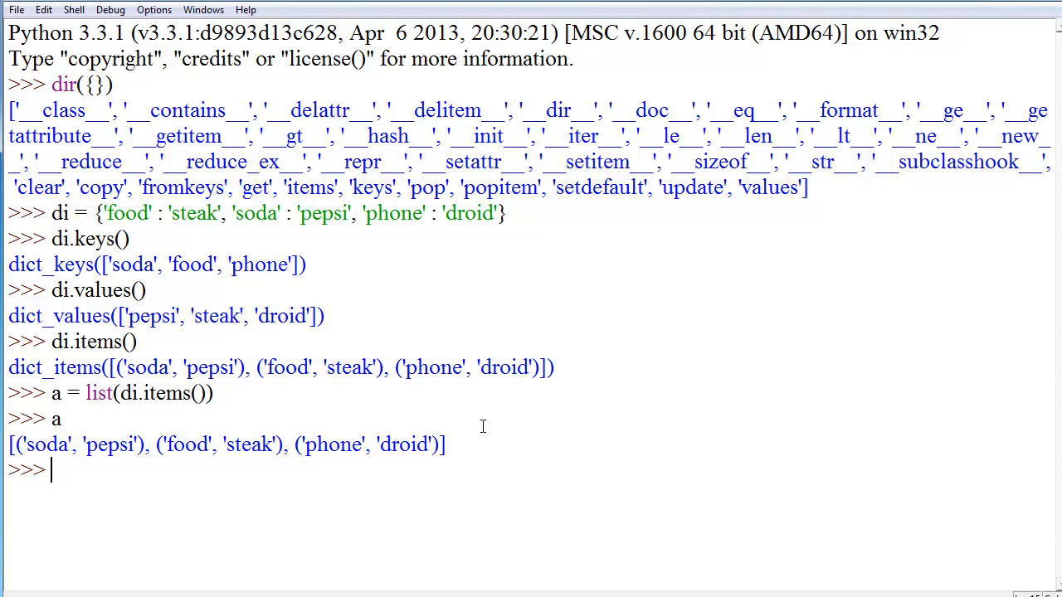
pyautogui.write('a[0][0')
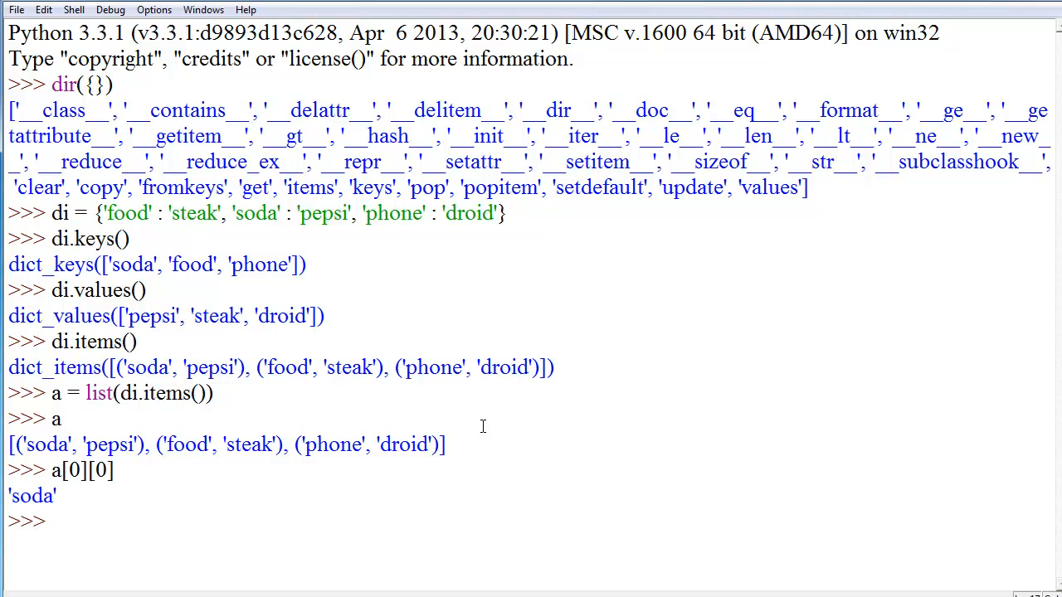
pyautogui.write('a[0][1')
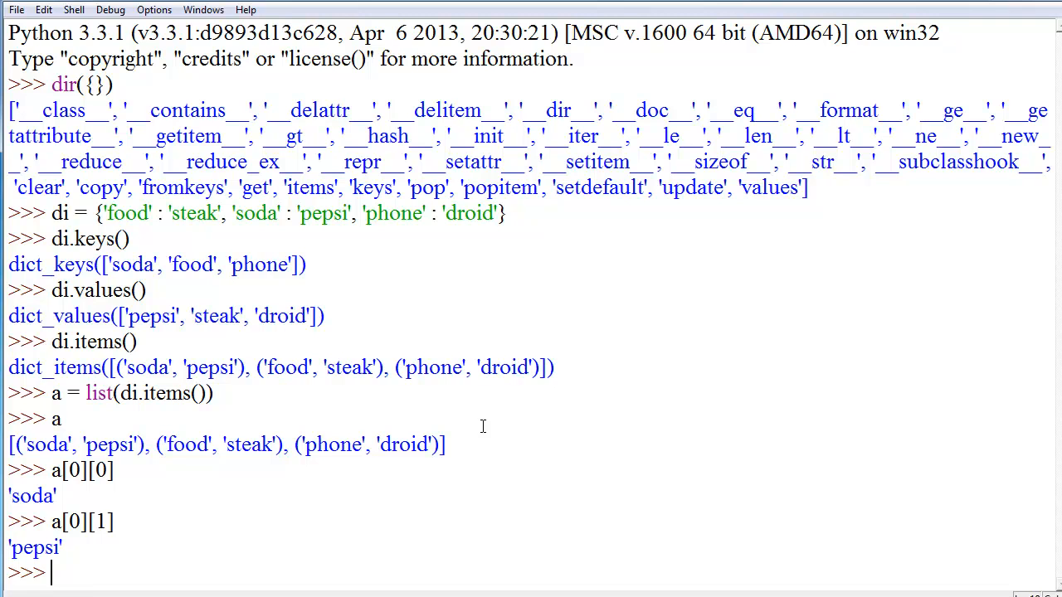
# Step: Look up 'soda' with di.get, returning 'pepsi', then try di.get('pepsi')
pyautogui.write('d')
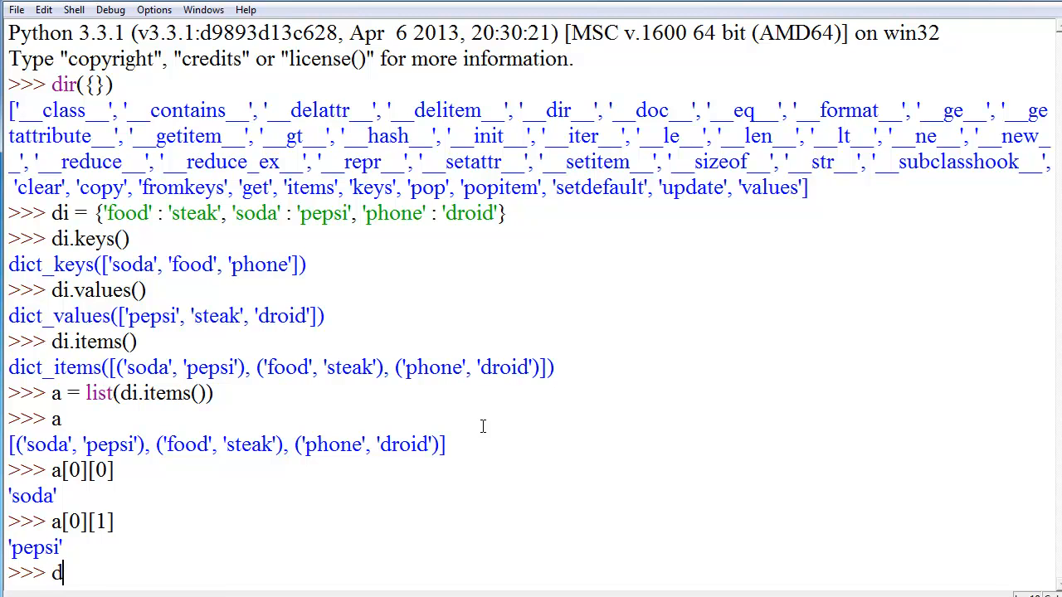
pyautogui.write('i.get(')
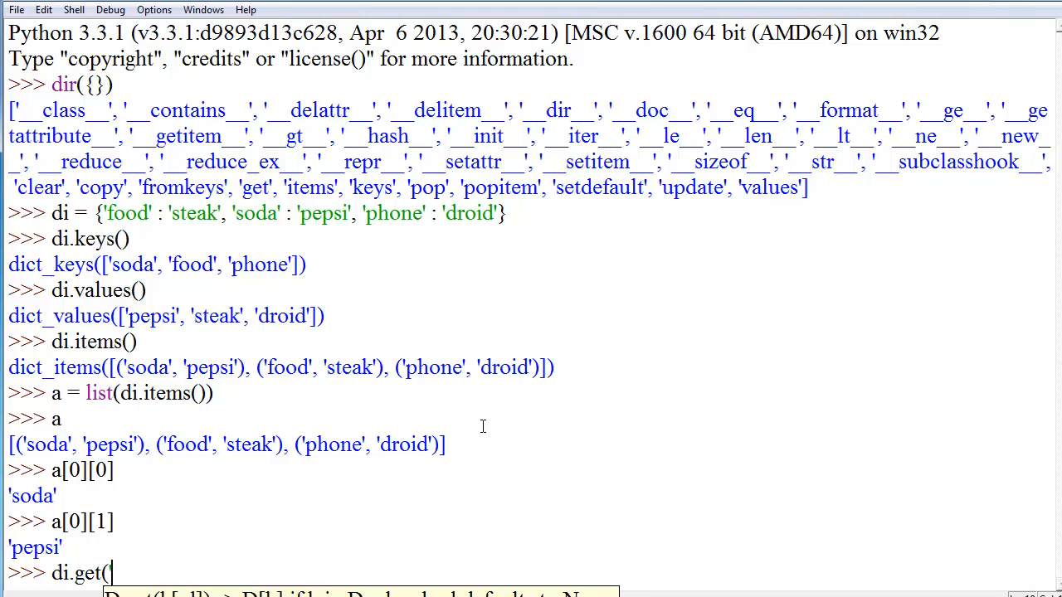
pyautogui.write("'soda")
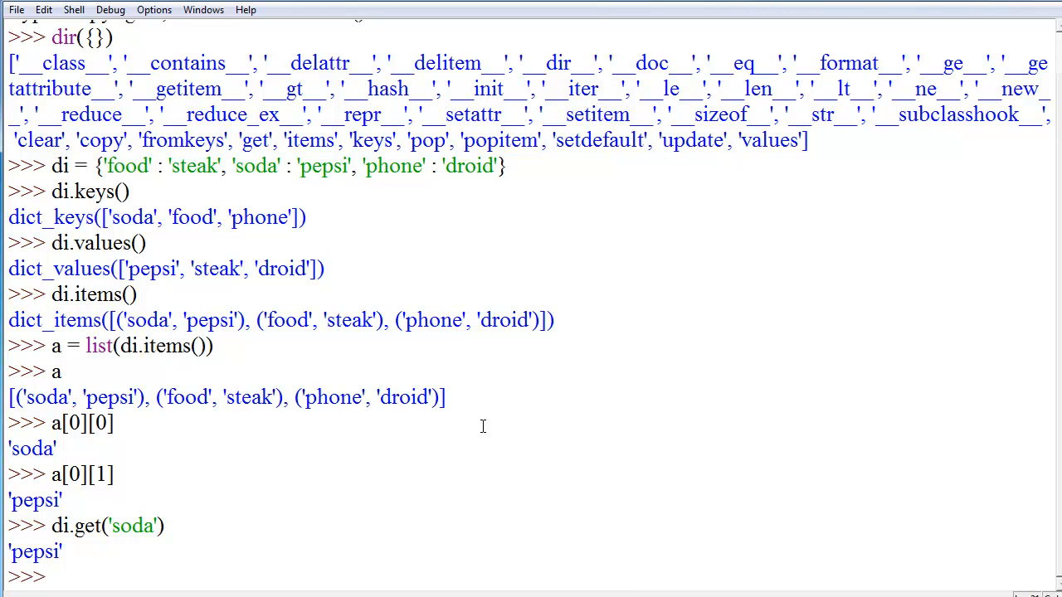
pyautogui.write("di.get('pepsi'")
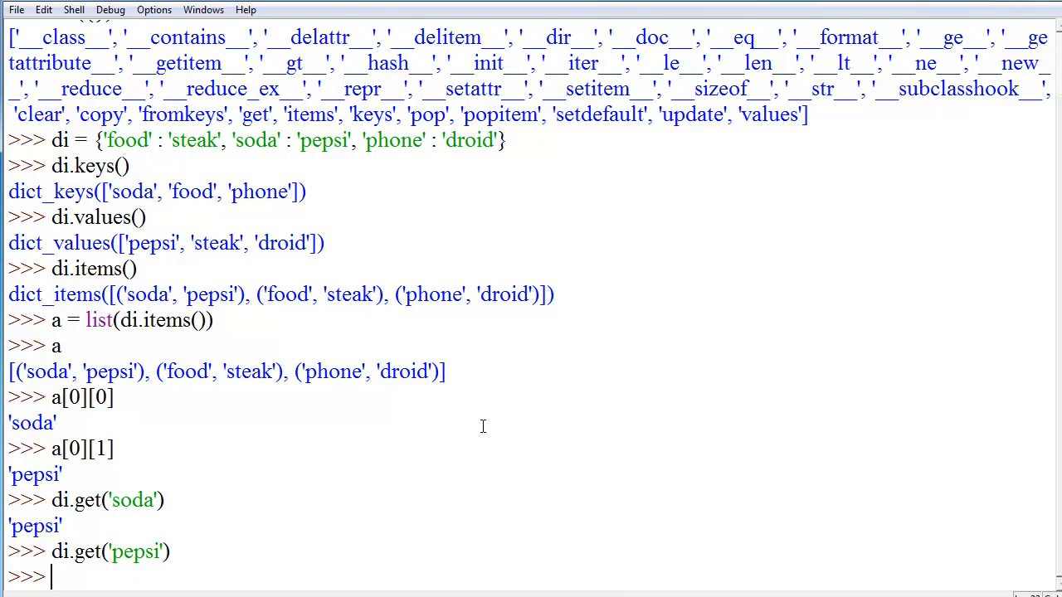
# Step: Call di.get('pepsi', 'nope.jpg') to return the default 'nope.jpg'
pyautogui.write('di.get(')
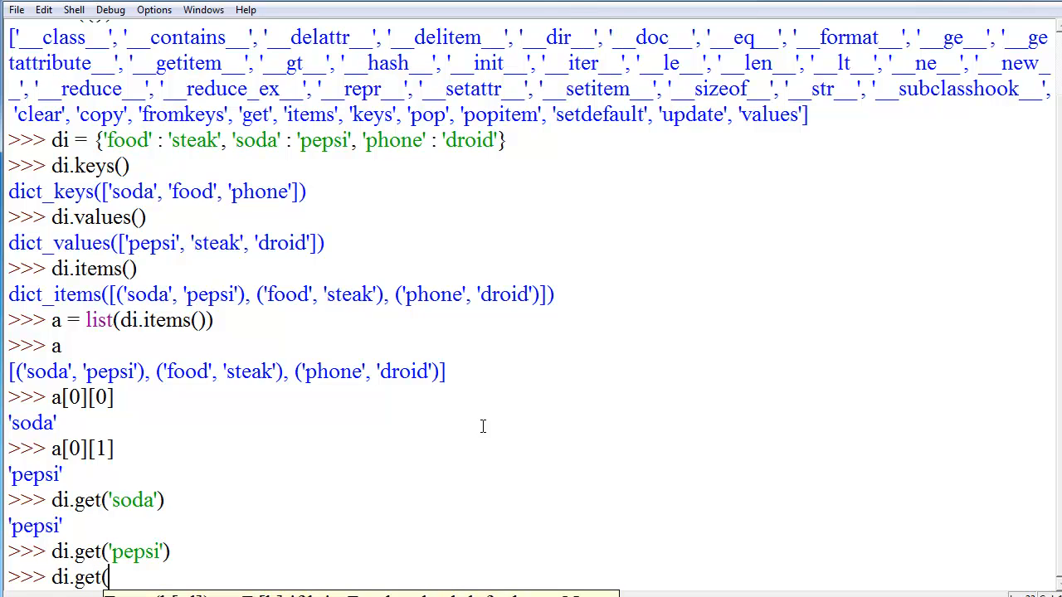
pyautogui.write("'pepsi")
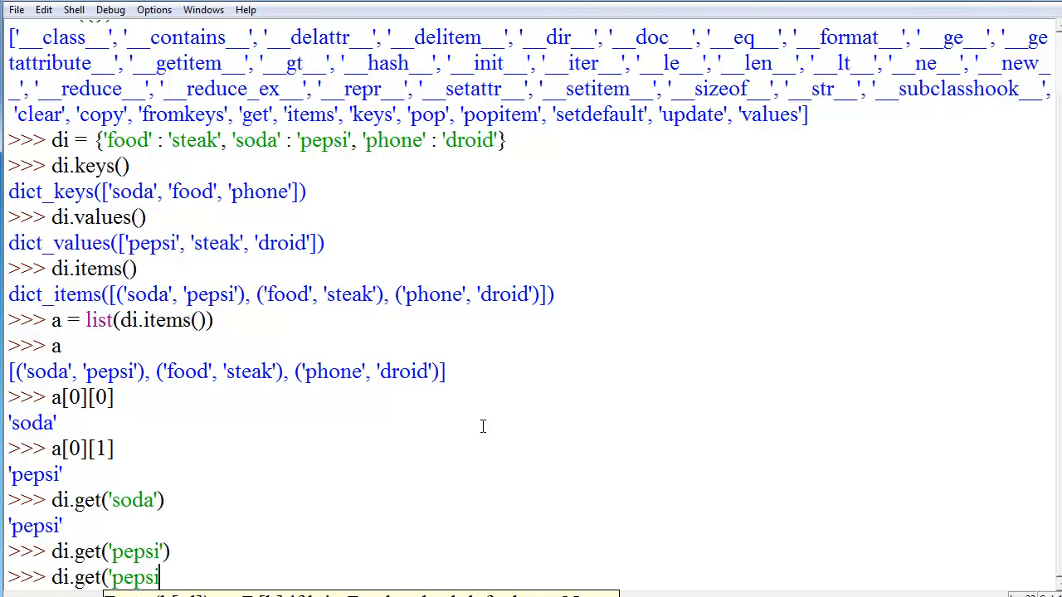
pyautogui.write("',")
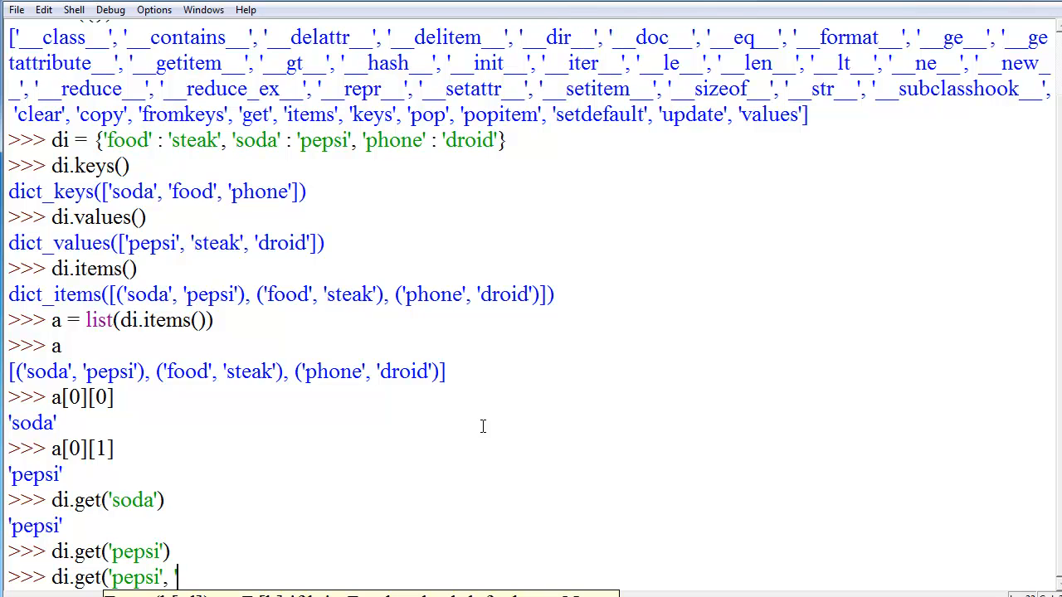
pyautogui.write("'nope")
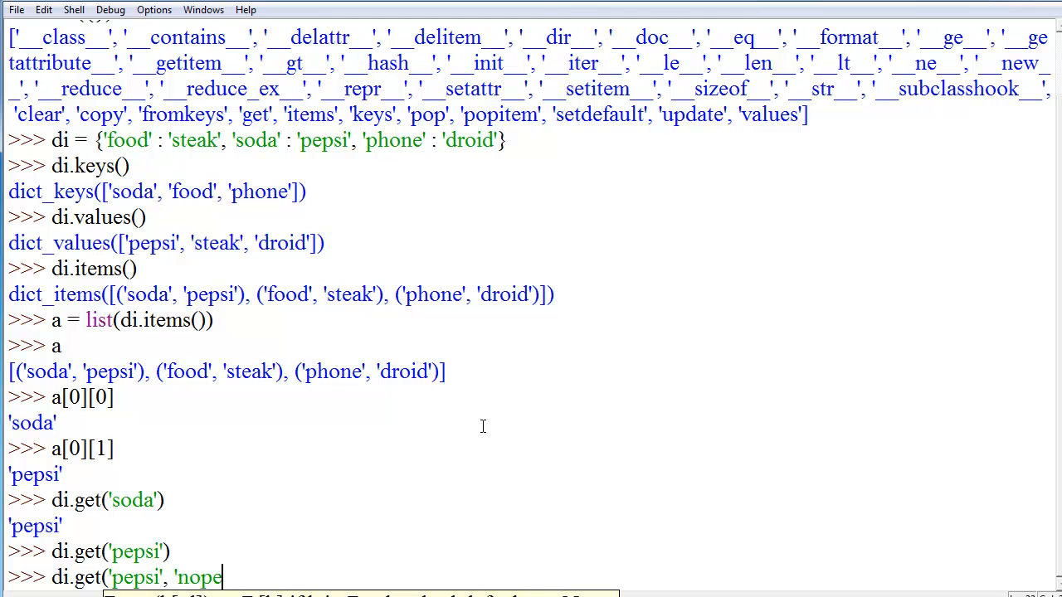
pyautogui.write(".jpg'")
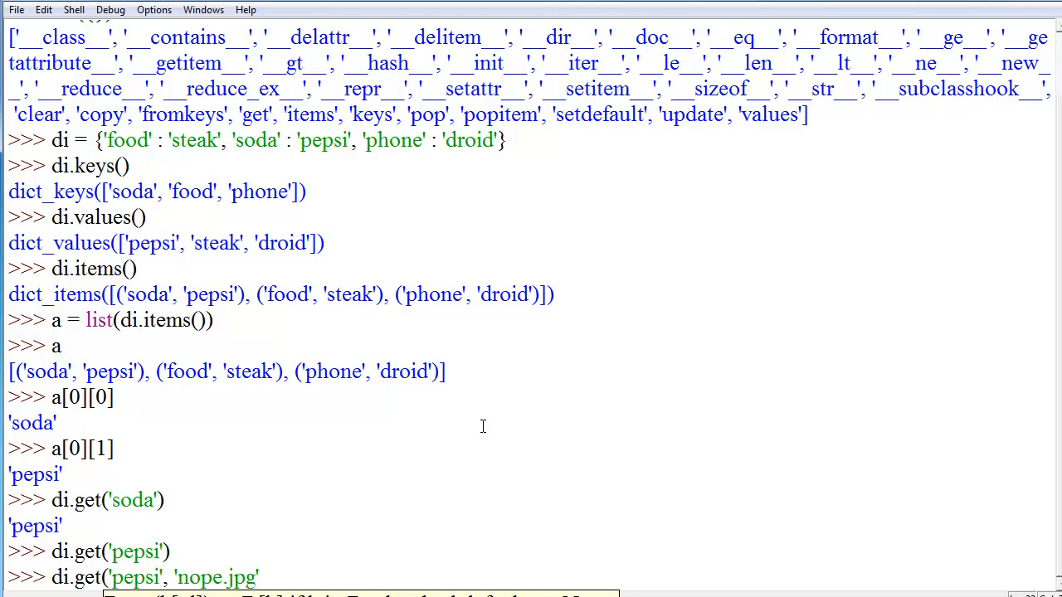
pyautogui.press('Return')
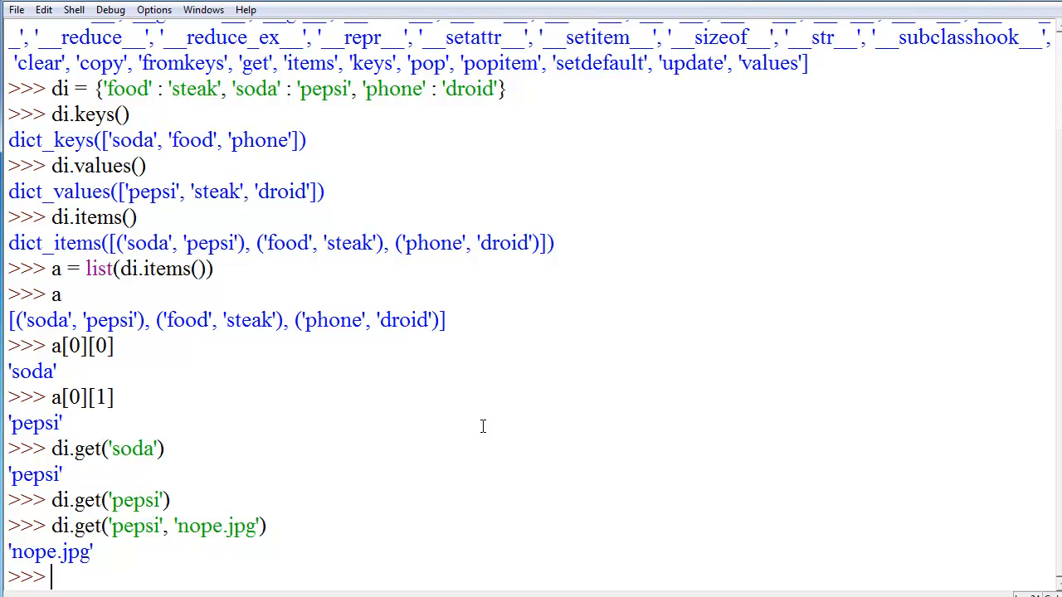
# Step: Enter the bracket lookup di['pepsi'] for the missing key
pyautogui.write('di')
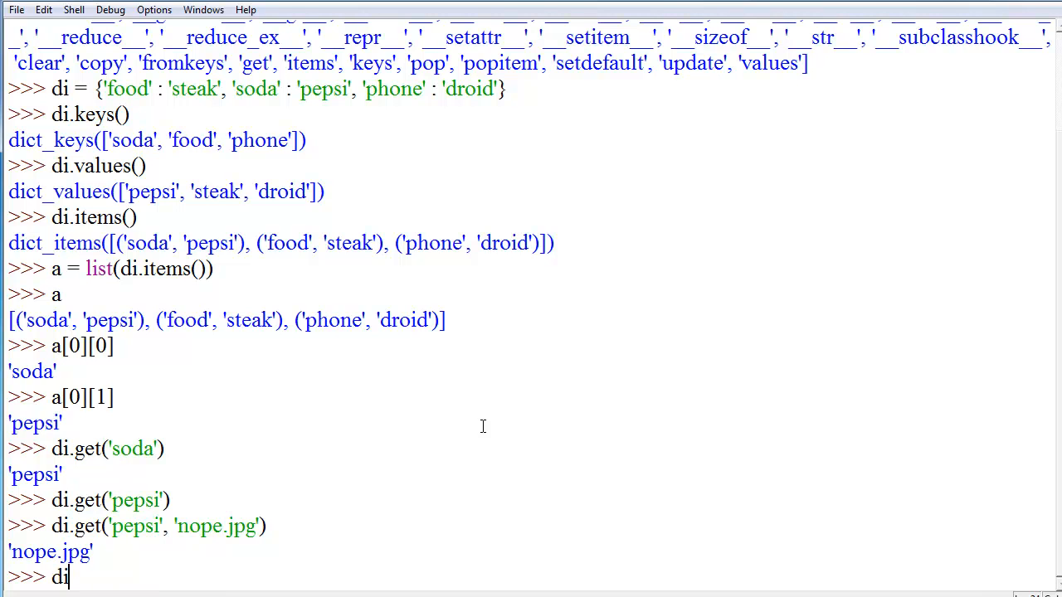
pyautogui.write("['pep")
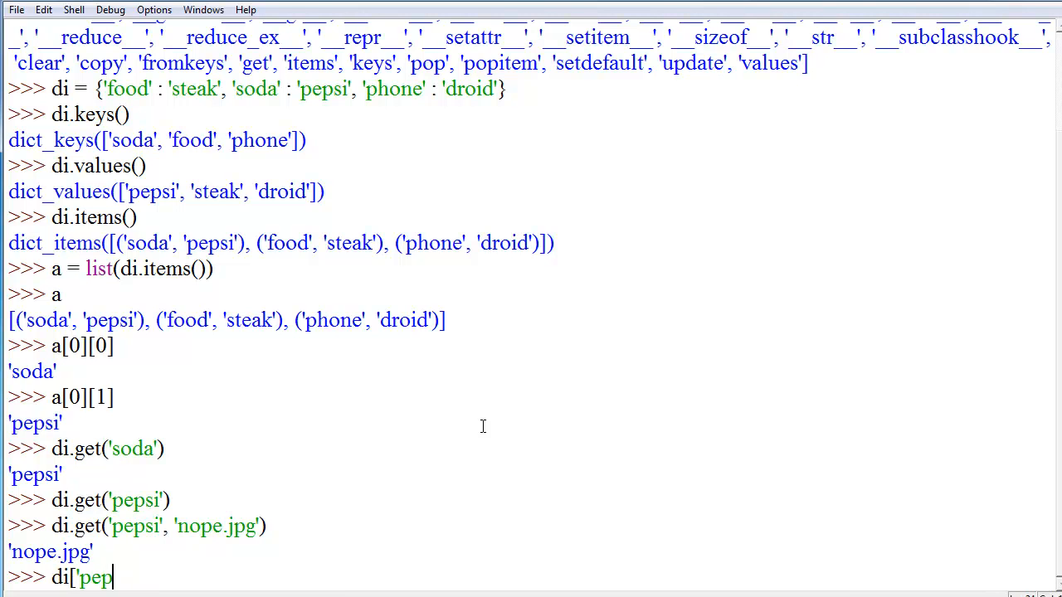
pyautogui.write("si']")
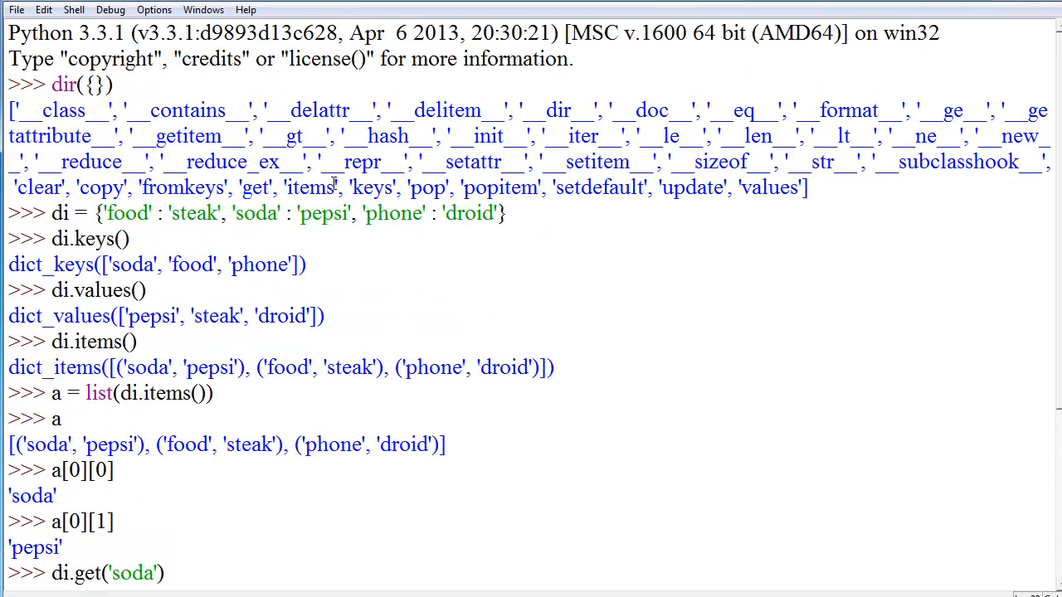
pyautogui.moveTo(8, 181)
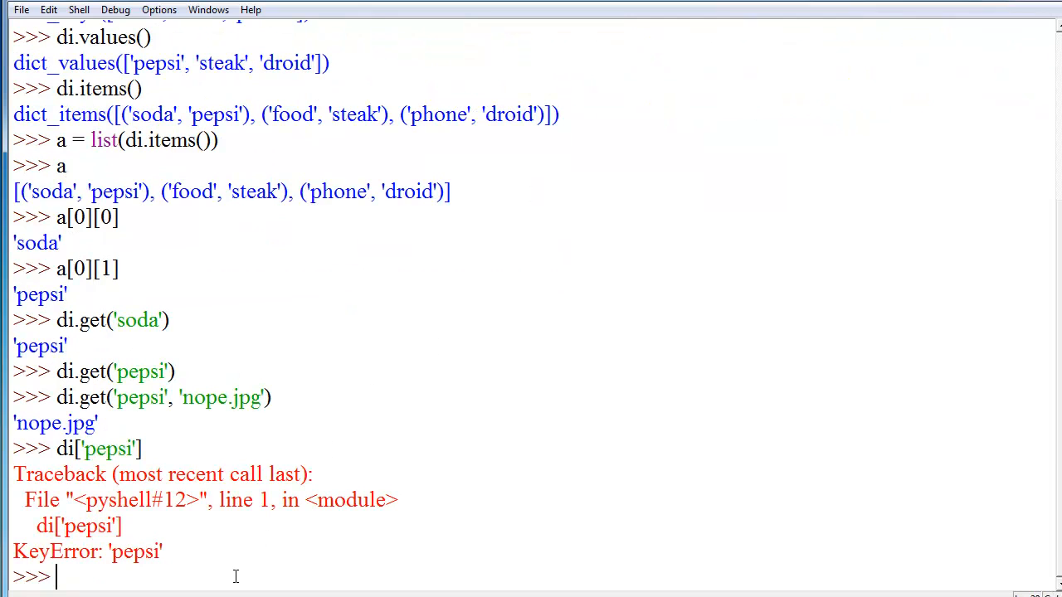
# Step: Call di.pop() with no key to trigger a TypeError
pyautogui.write('di.php')
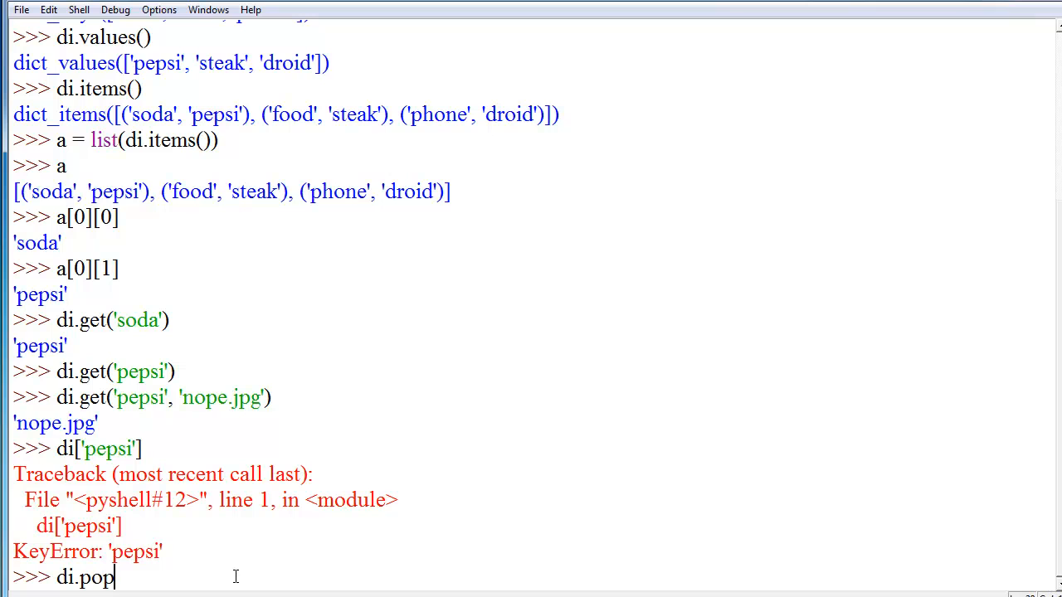
pyautogui.write('(')
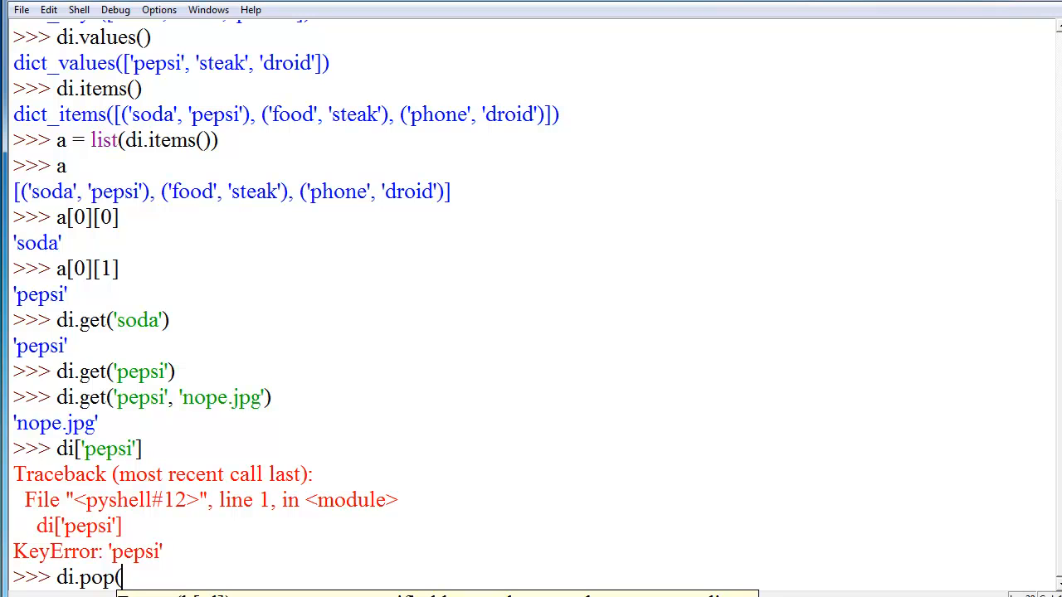
pyautogui.write(')')
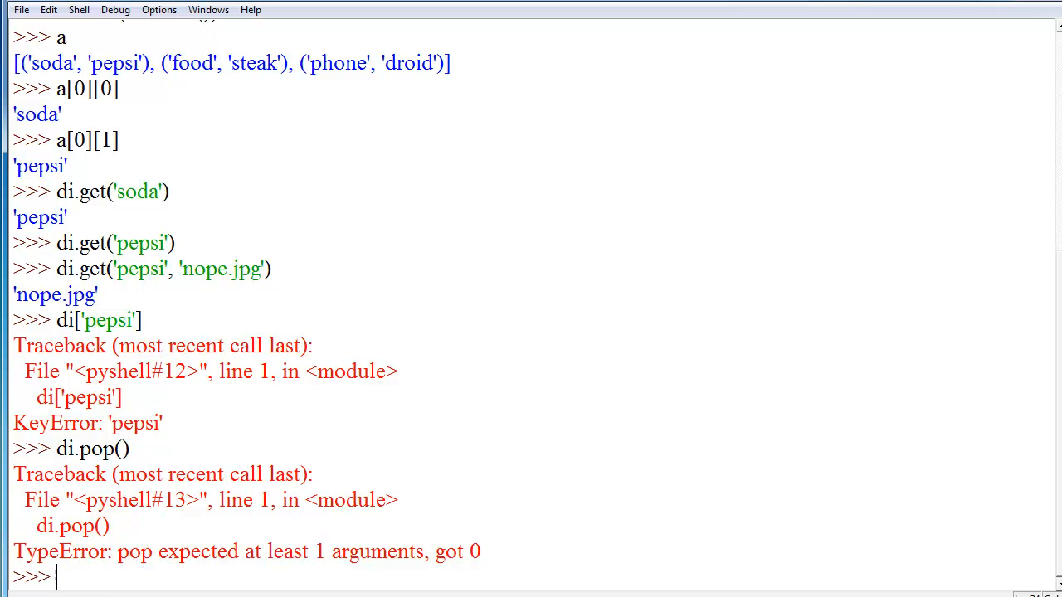
# Step: Create l = ['a'], pop 'a' from it, and show di unchanged
pyautogui.write('l = [')
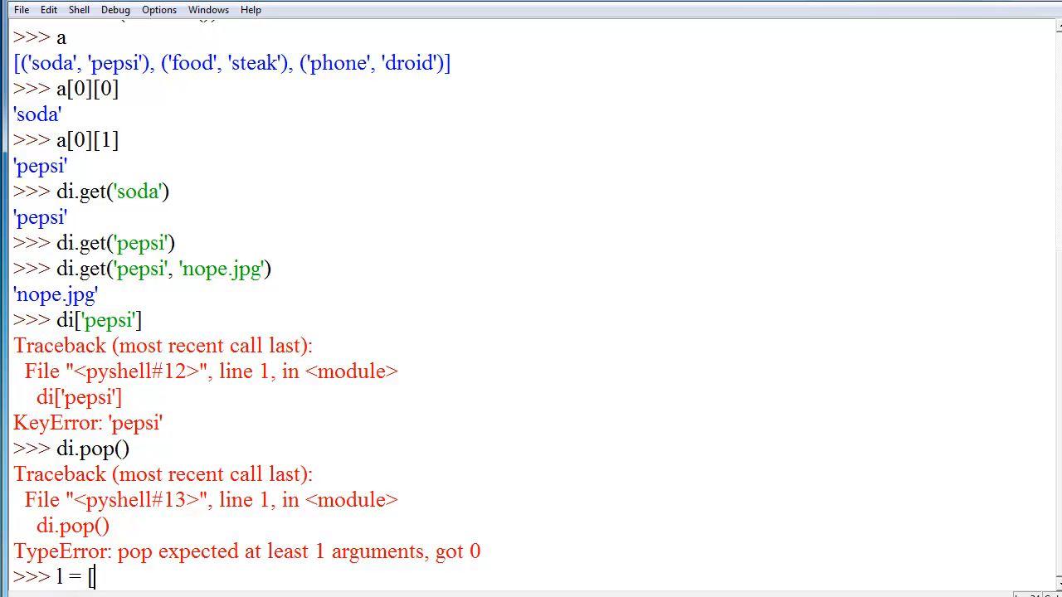
pyautogui.write("'a']")
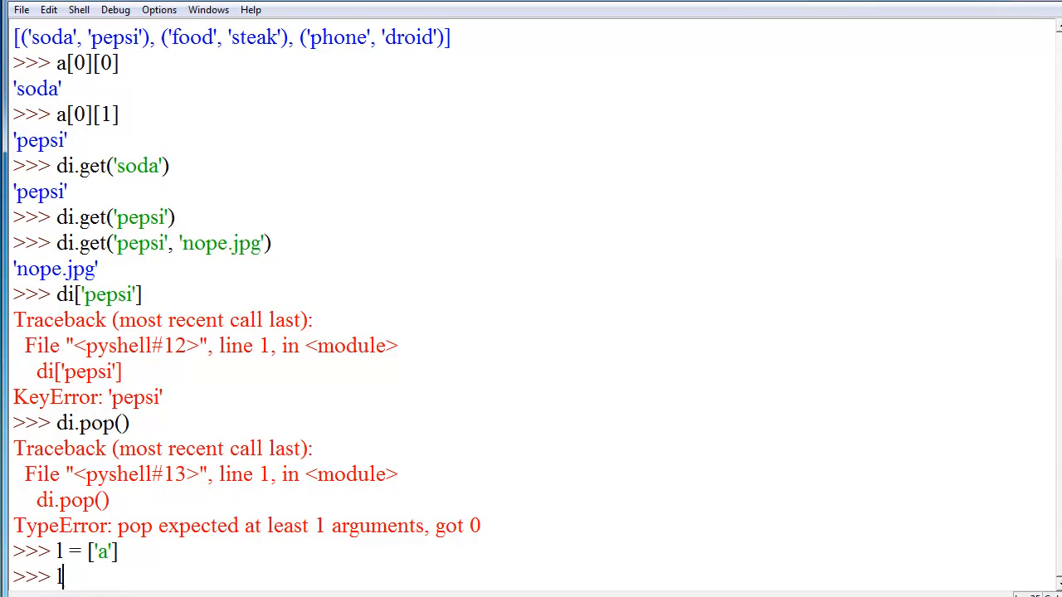
pyautogui.write('.pop(')
pyautogui.write('di')
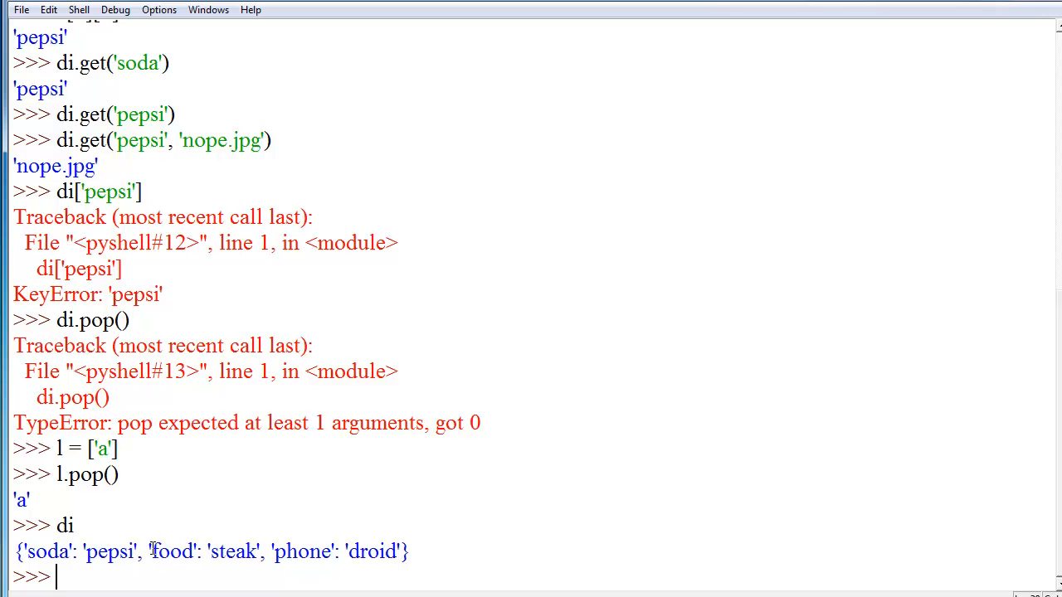
pyautogui.moveTo(145, 551); pyautogui.dragTo(259, 551)
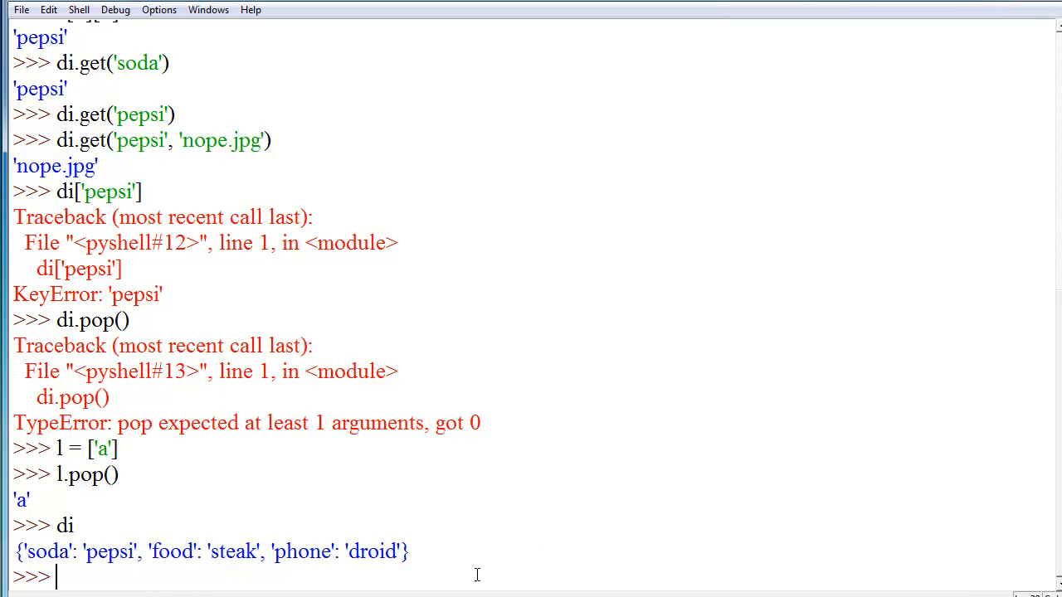
pyautogui.moveTo(381, 538)
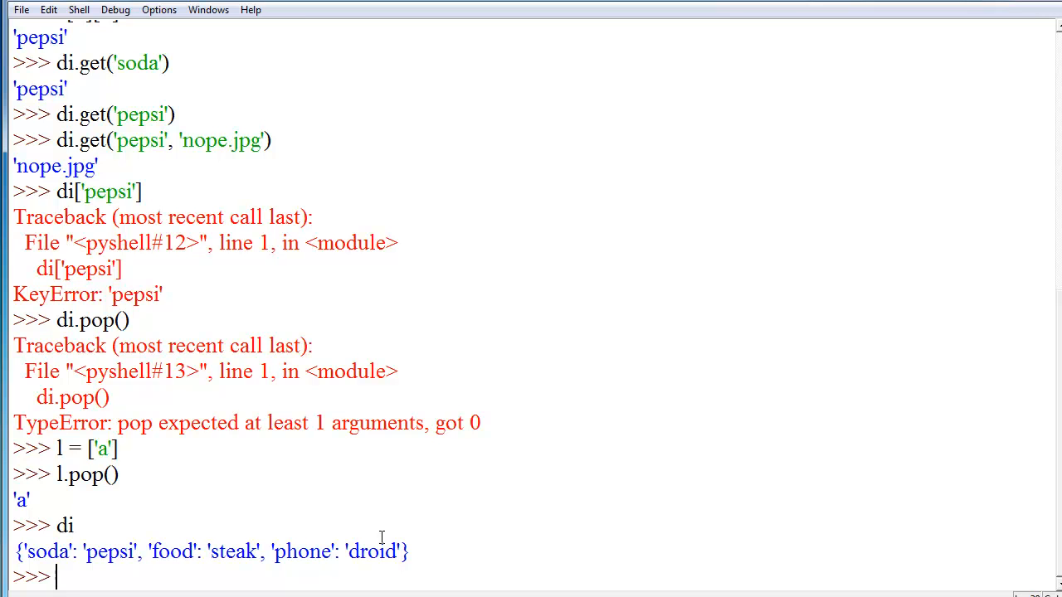
# Step: Run di.pop('soda'), returning 'pepsi' and leaving food and phone
pyautogui.write('di.')
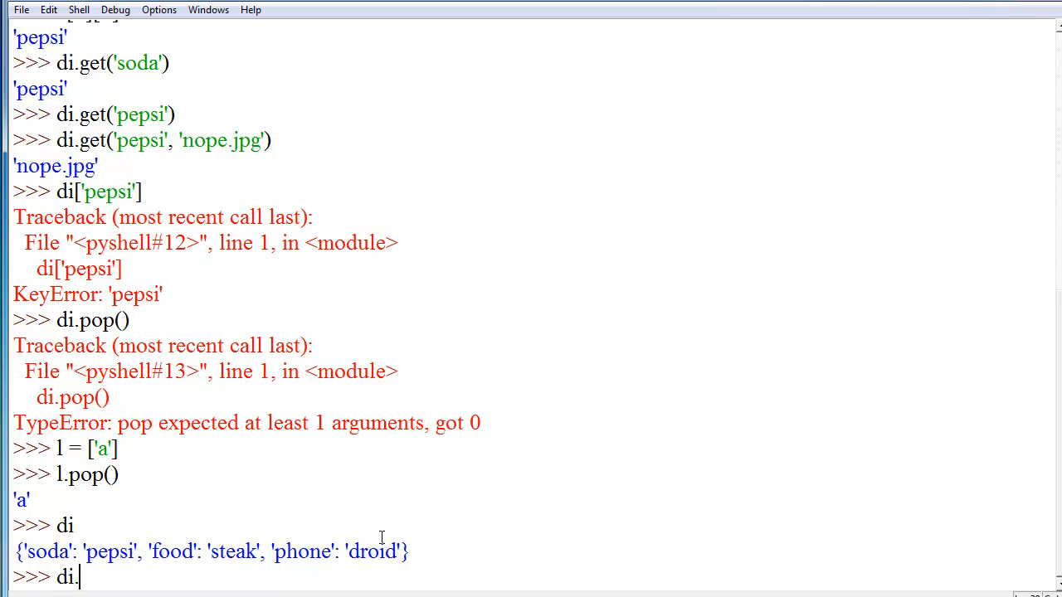
pyautogui.write('pop(')
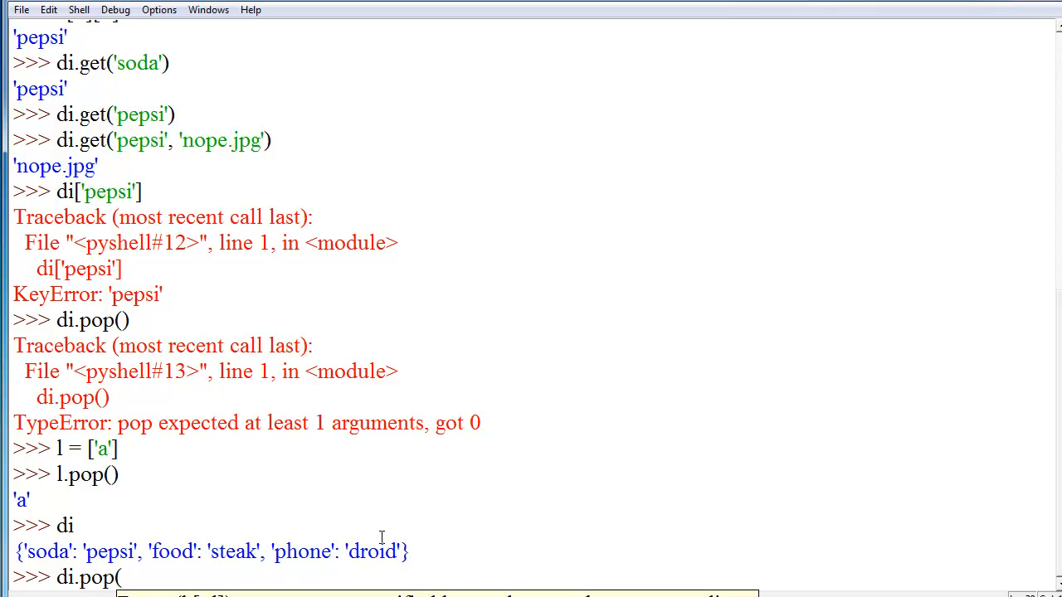
pyautogui.write("'")
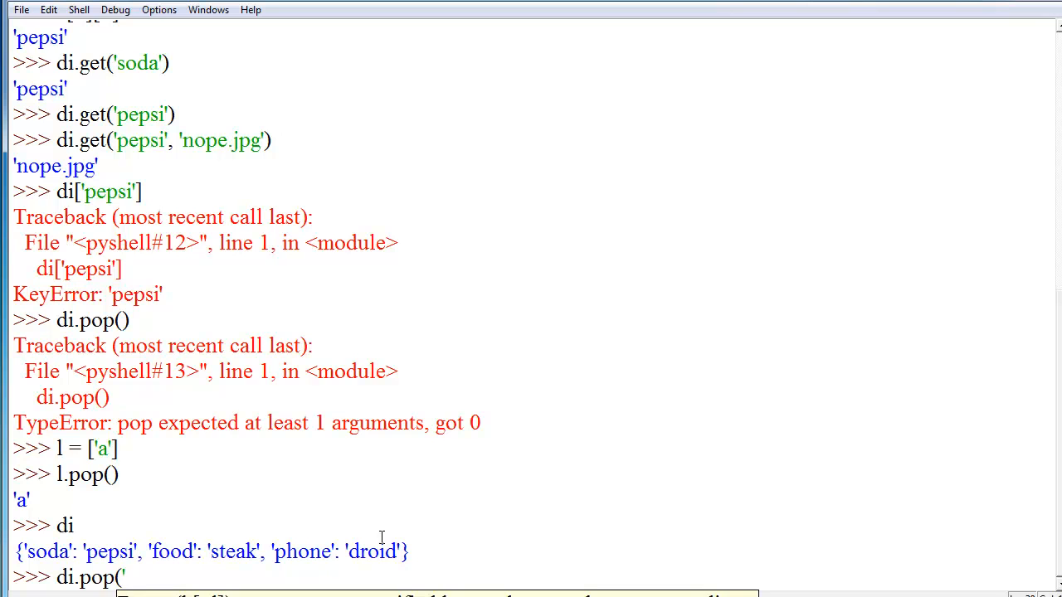
pyautogui.write("soda')")
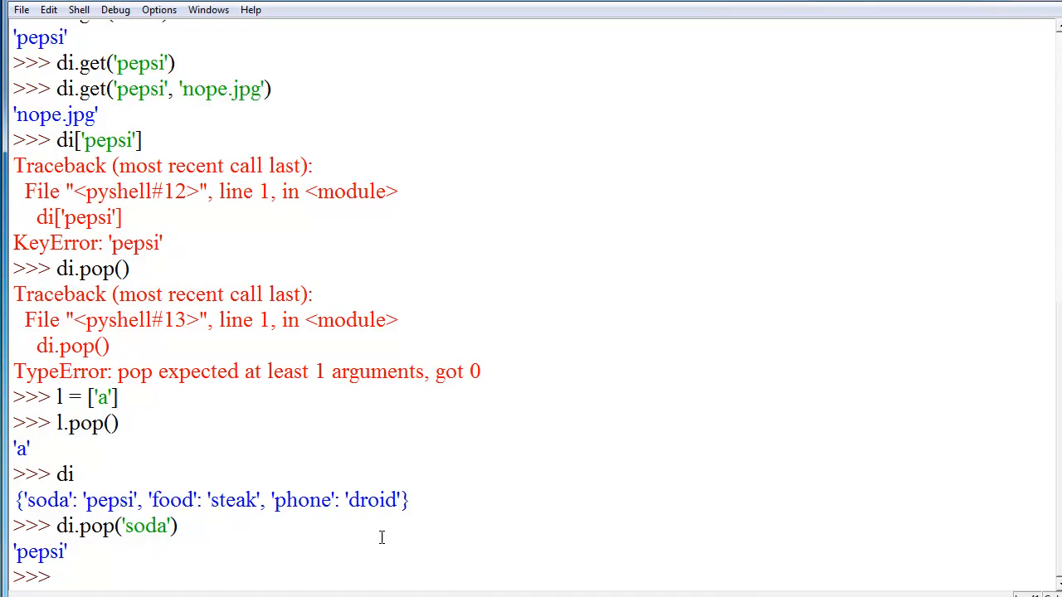
pyautogui.press('Return')
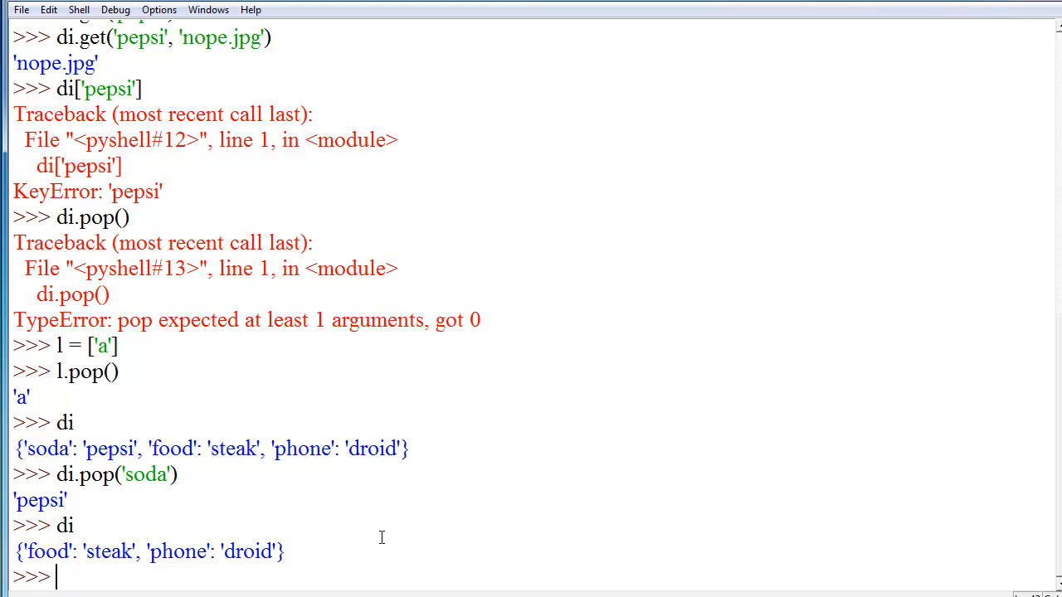
pyautogui.moveTo(594, 416)
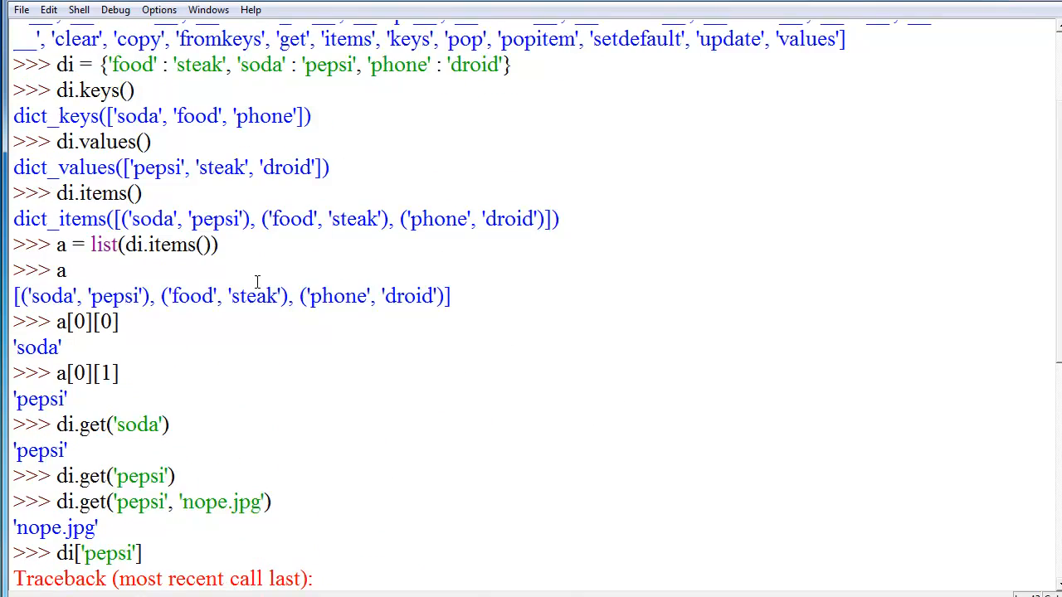
# Step: Run di.clear() after checking the dir({}) listing, so di shows {}
pyautogui.scroll(3)
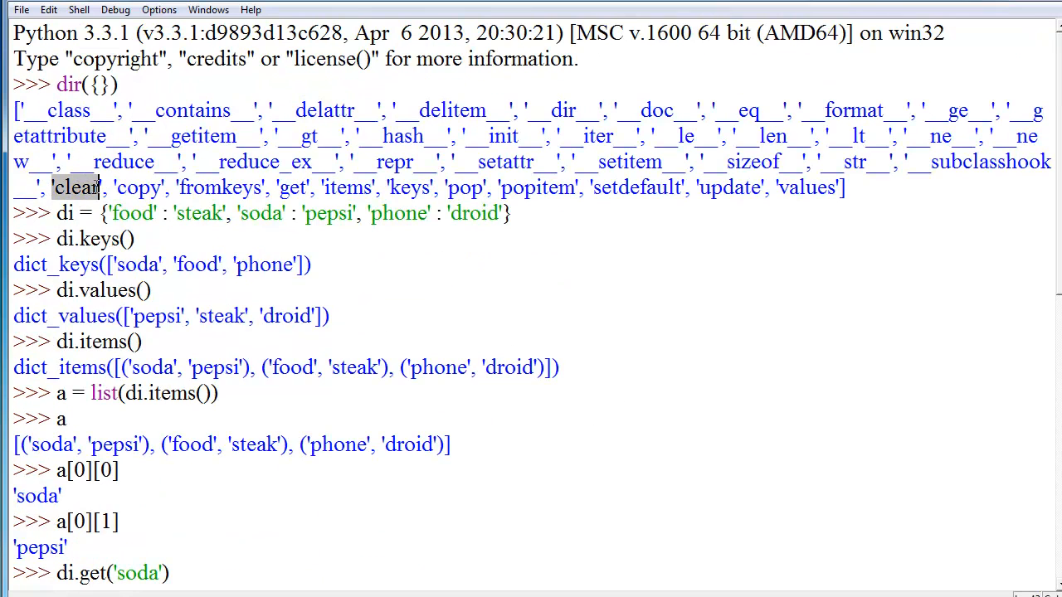
pyautogui.scroll(-3)
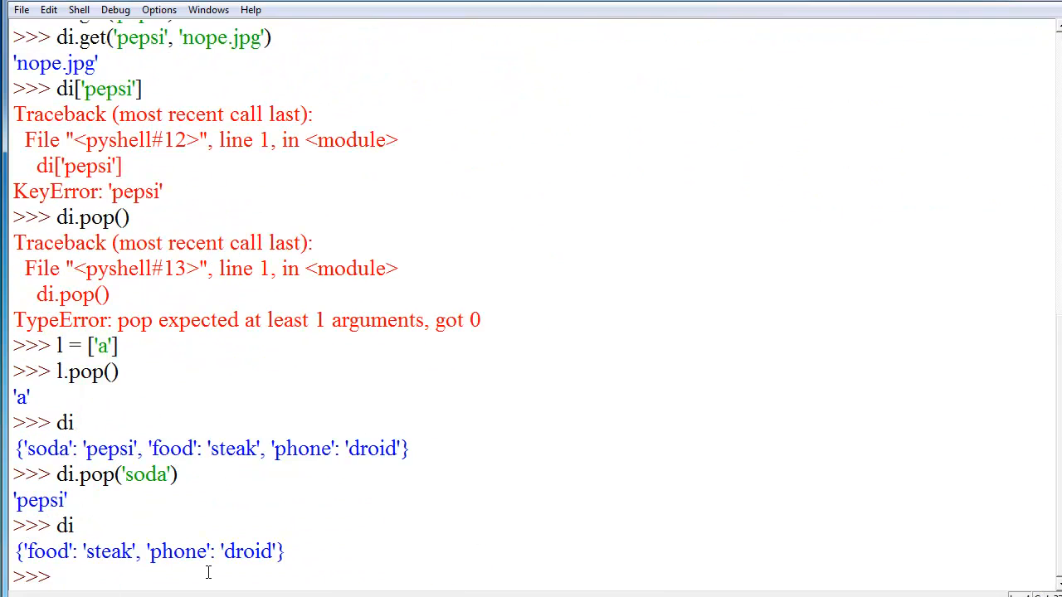
pyautogui.write('di.cl')
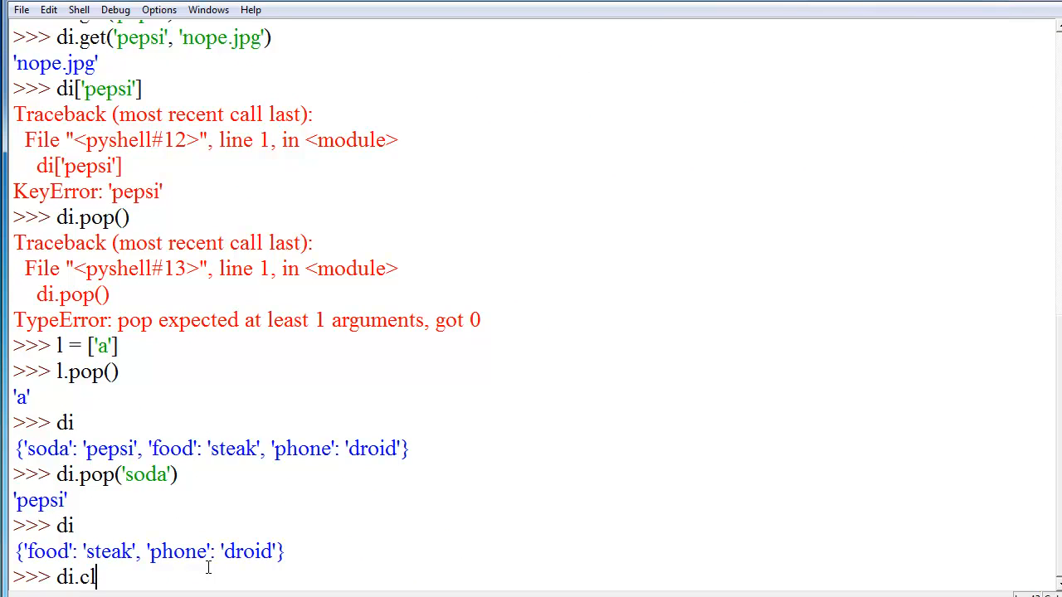
pyautogui.write('ear(')
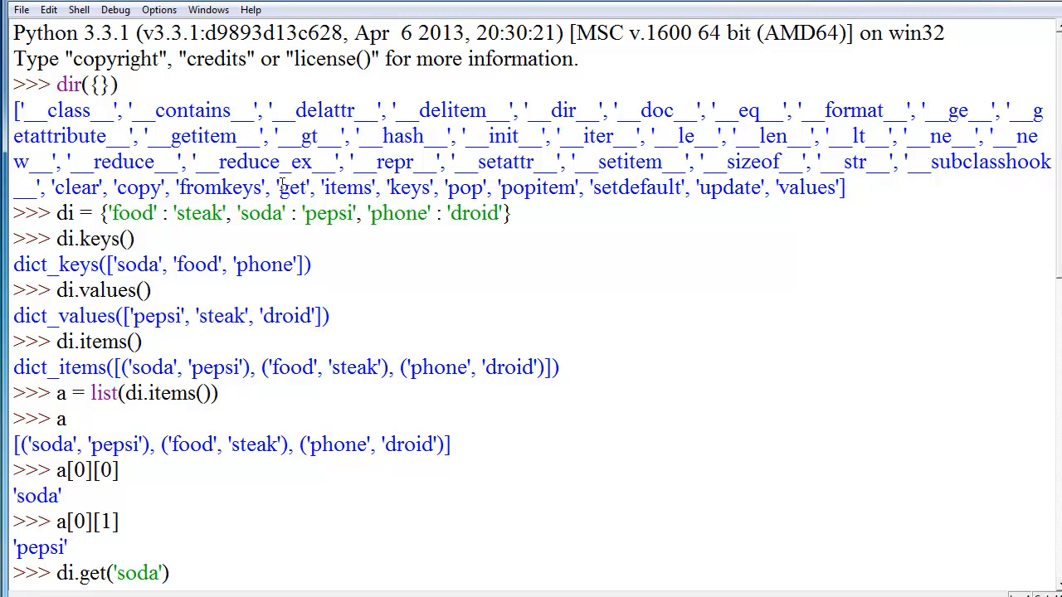
pyautogui.doubleClick(218, 187)
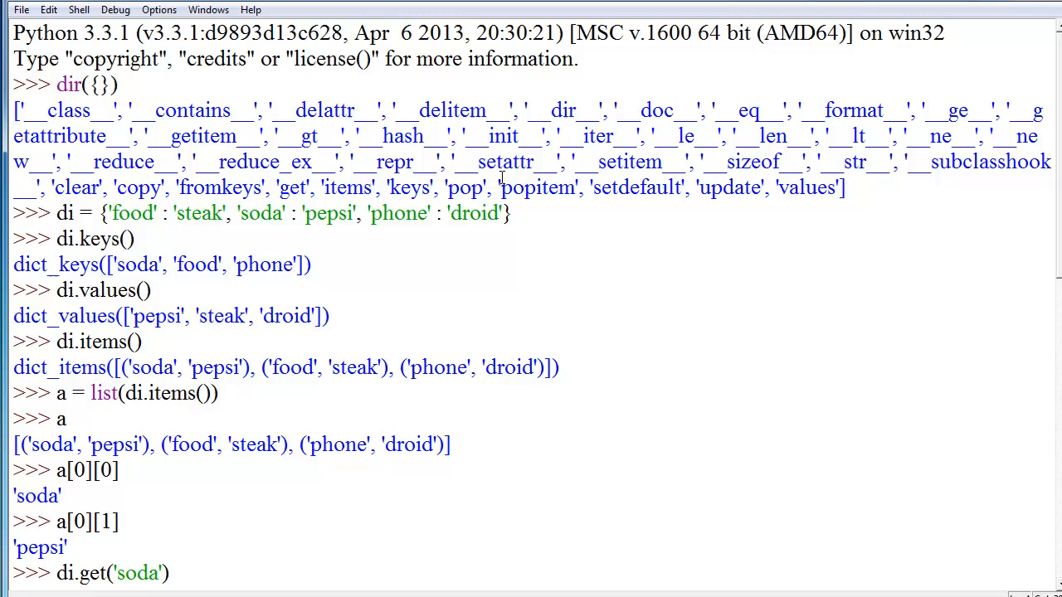
pyautogui.doubleClick(538, 188)
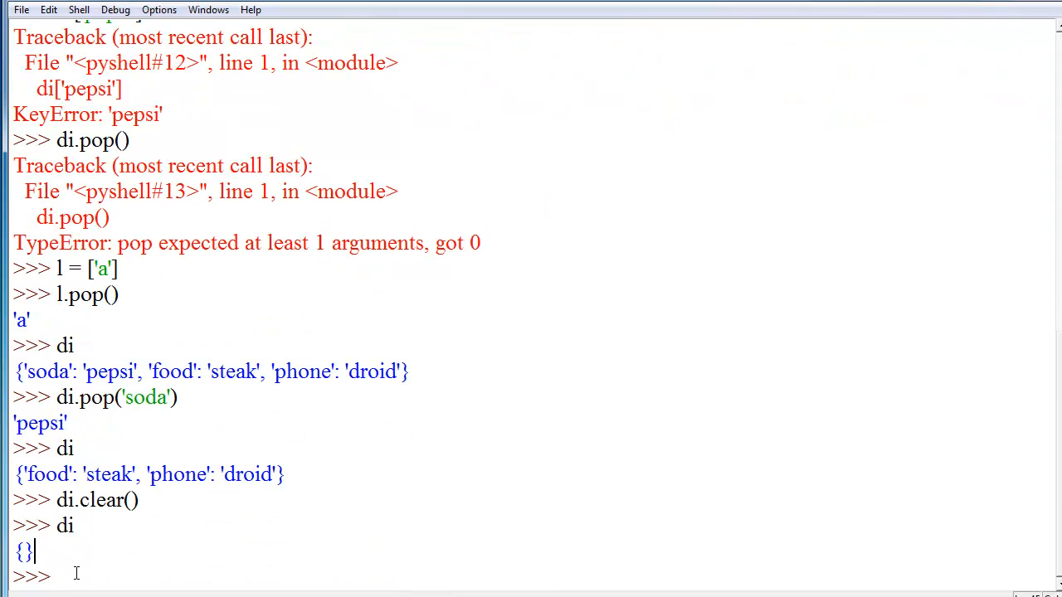
# Step: Start typing di.popitems at the prompt, removing the stray parenthesis
pyautogui.write('di.')
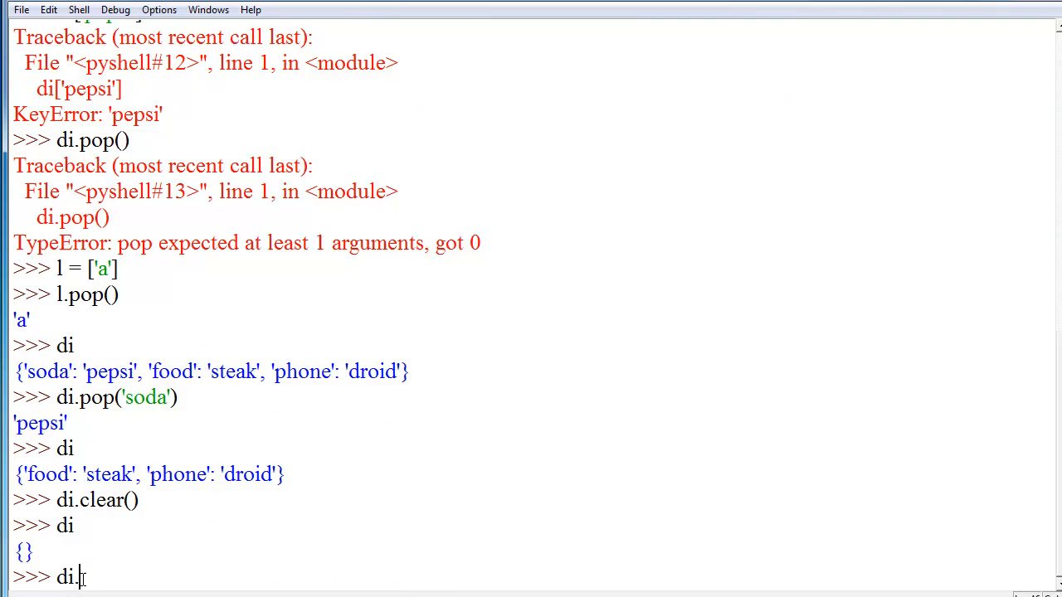
pyautogui.write('popitems(')
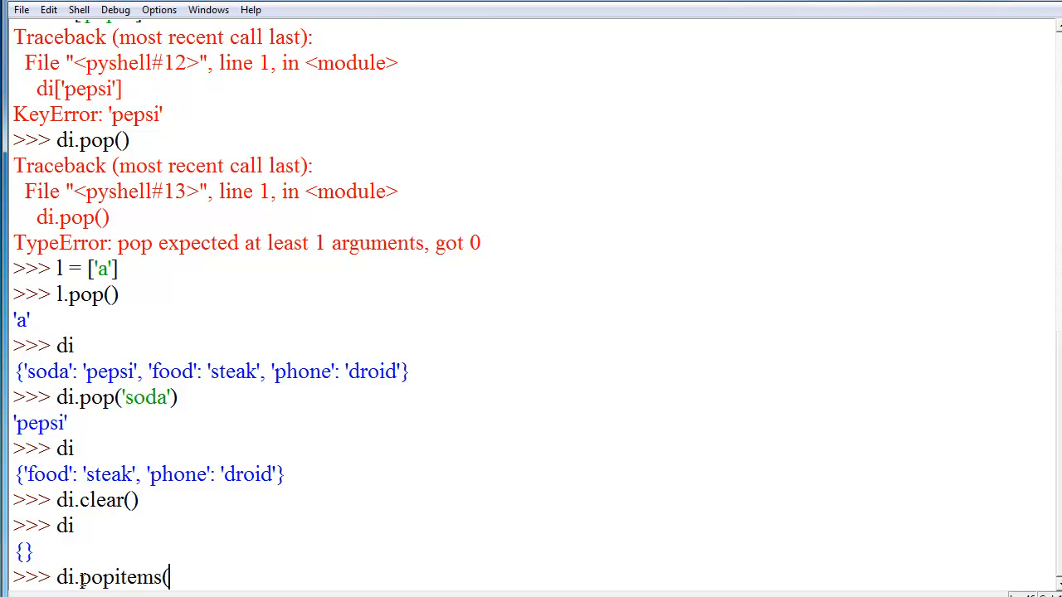
pyautogui.press('Backspace')
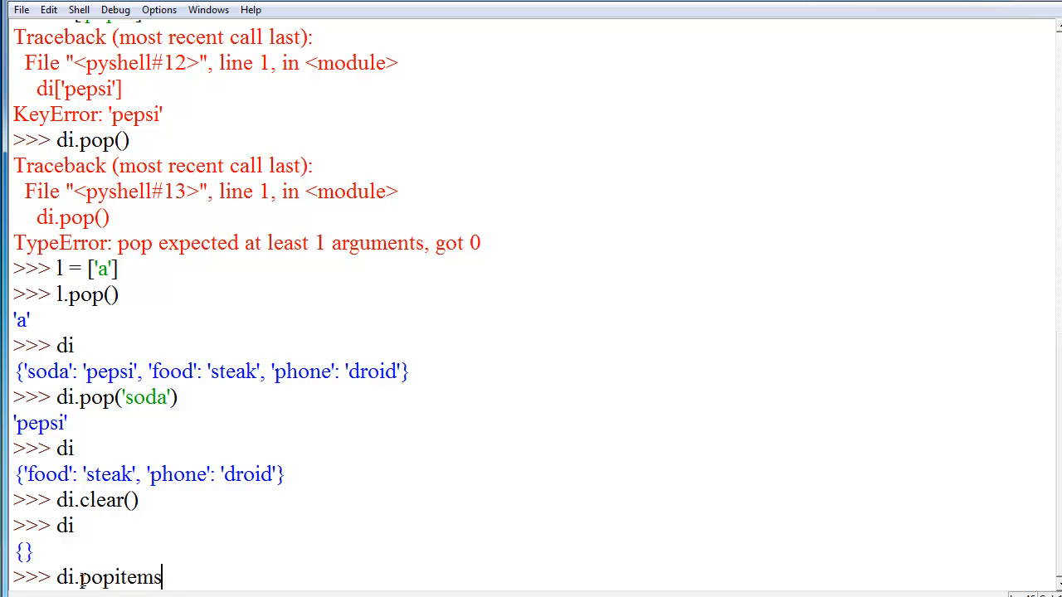